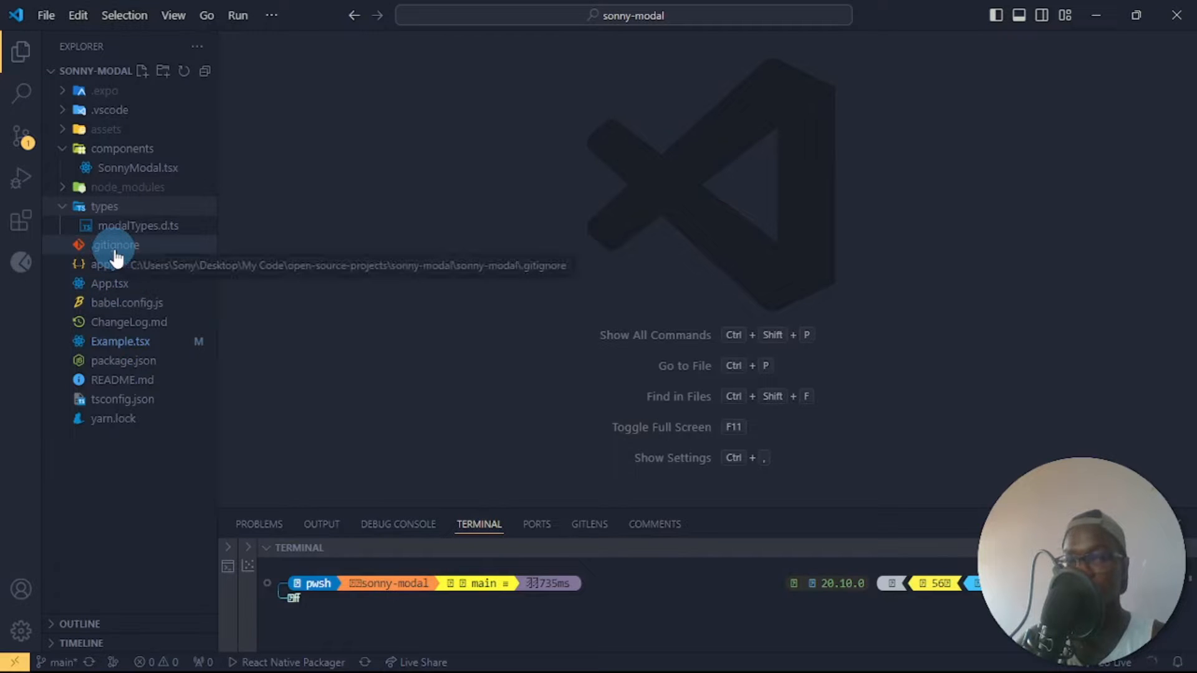
# - Open the project's .gitignore file from the Explorer sidebar
pyautogui.click(116, 246)
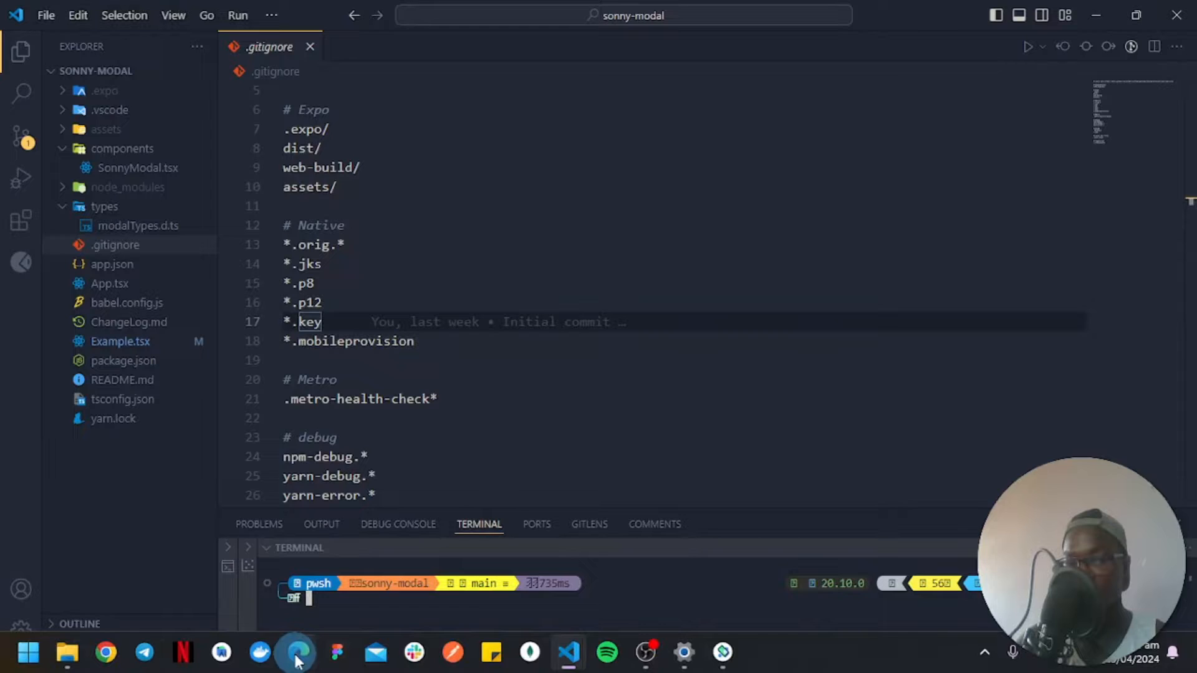
pyautogui.click(294, 652)
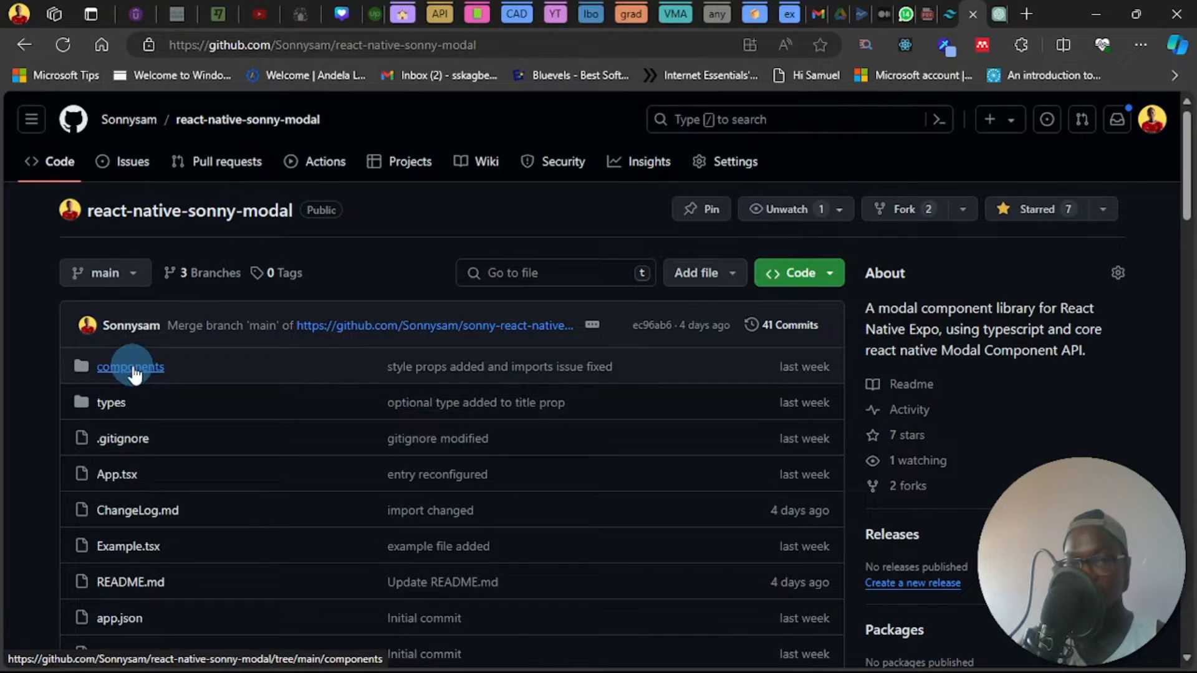
pyautogui.scroll(-3)
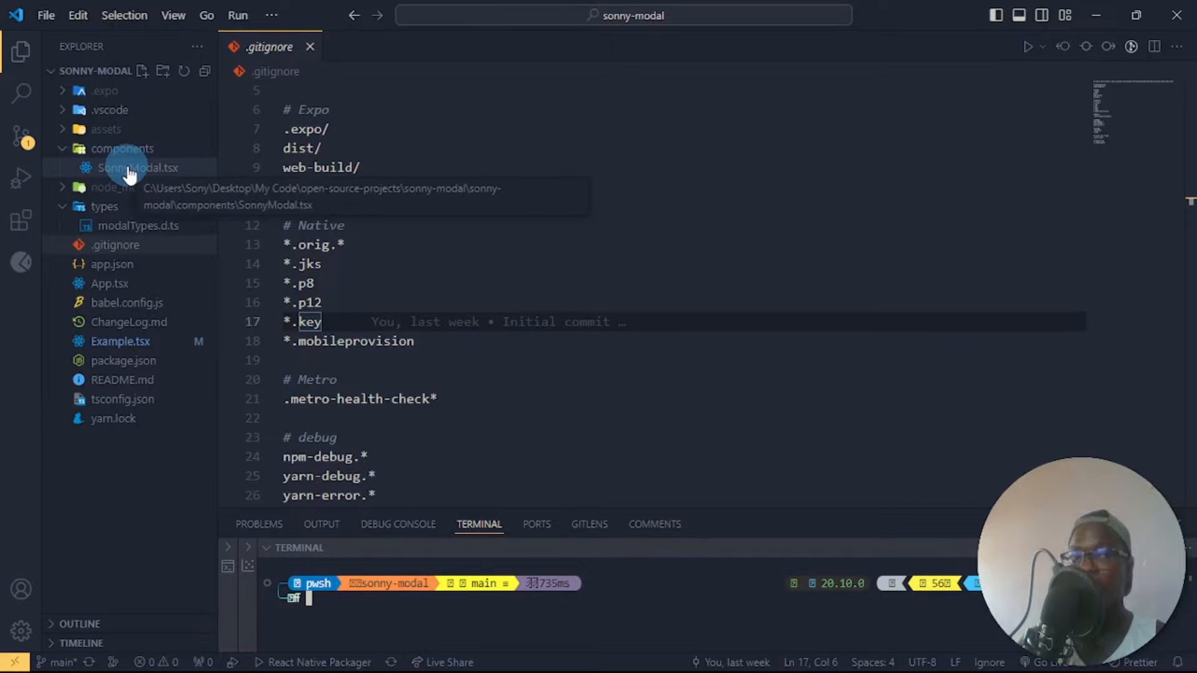
pyautogui.moveTo(119, 226)
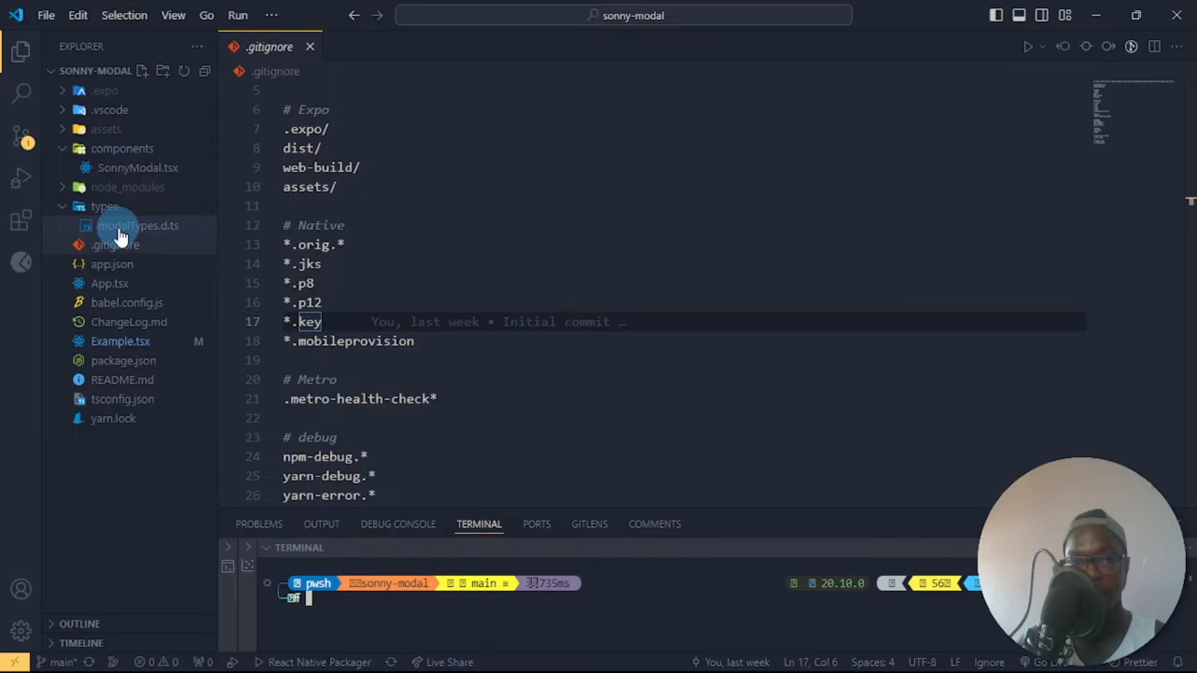
# - Open components/SonnyModal.tsx from the Explorer
pyautogui.click(137, 226)
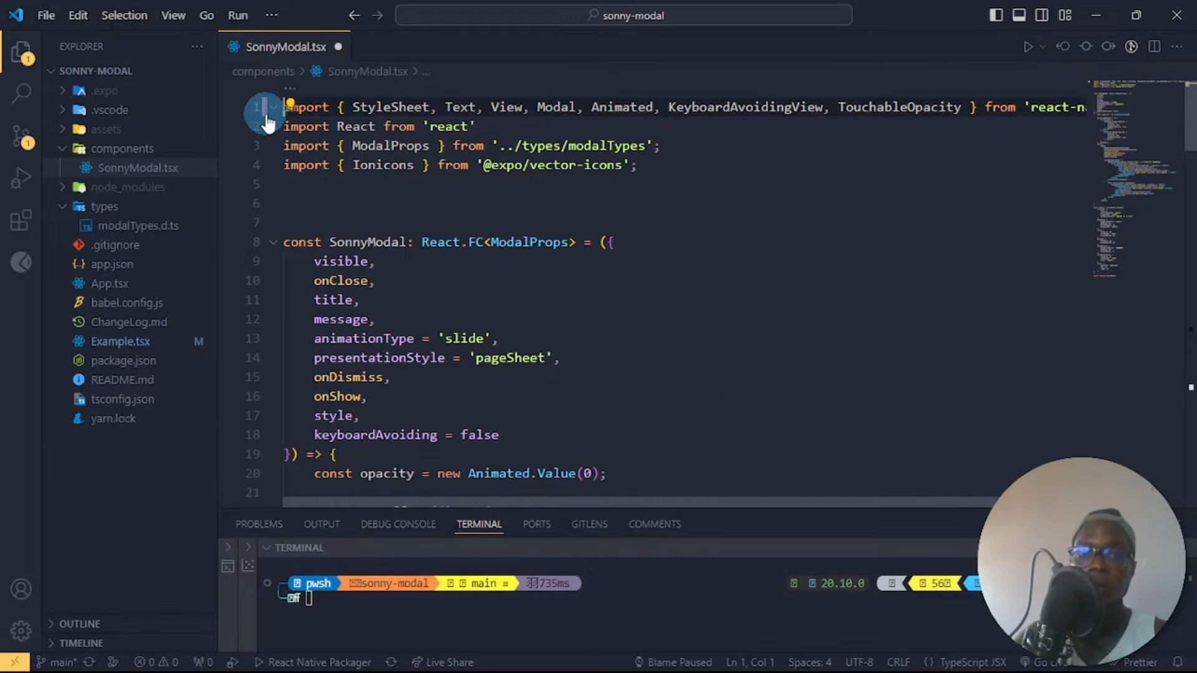
# - Review the animationType default and useEffect opacity animation, then reach Modal's Modal.d.ts definitions
pyautogui.click(497, 338)
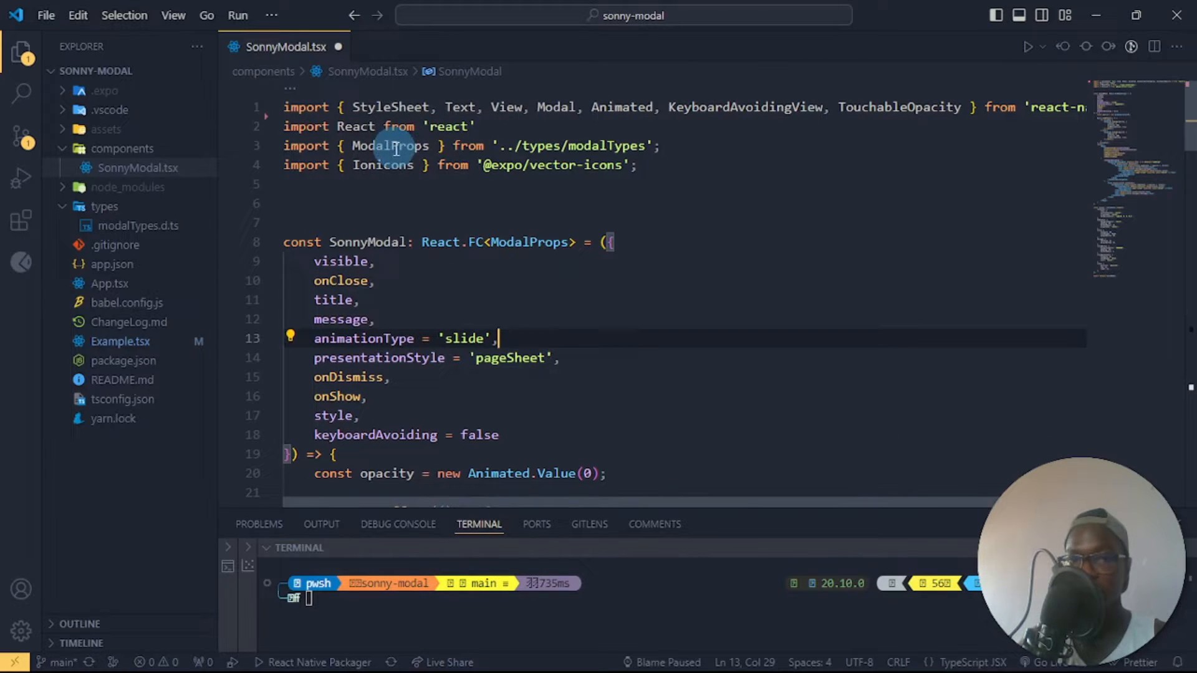
pyautogui.scroll(-3)
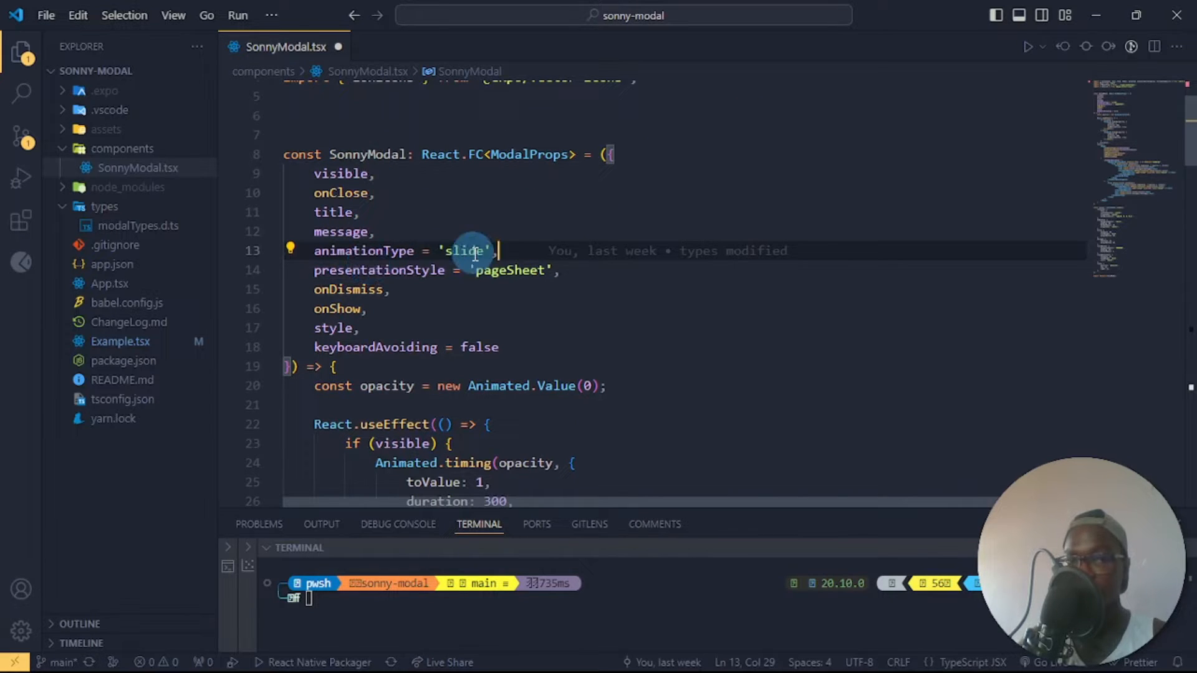
pyautogui.doubleClick(465, 251)
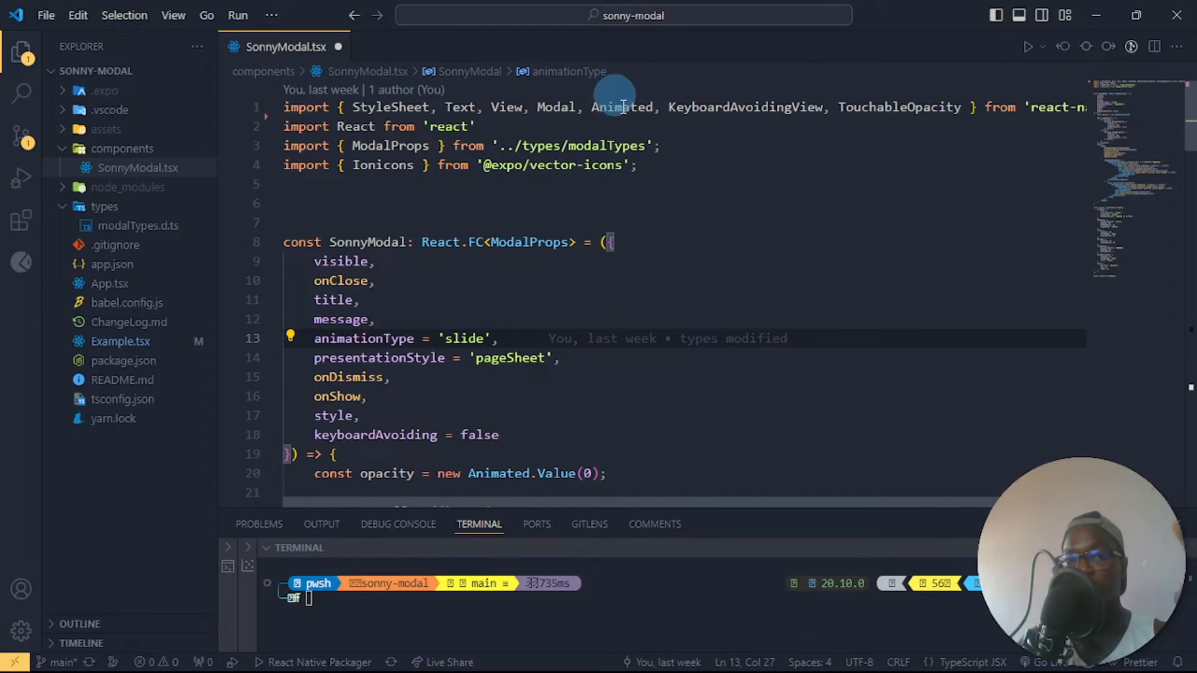
pyautogui.scroll(-3)
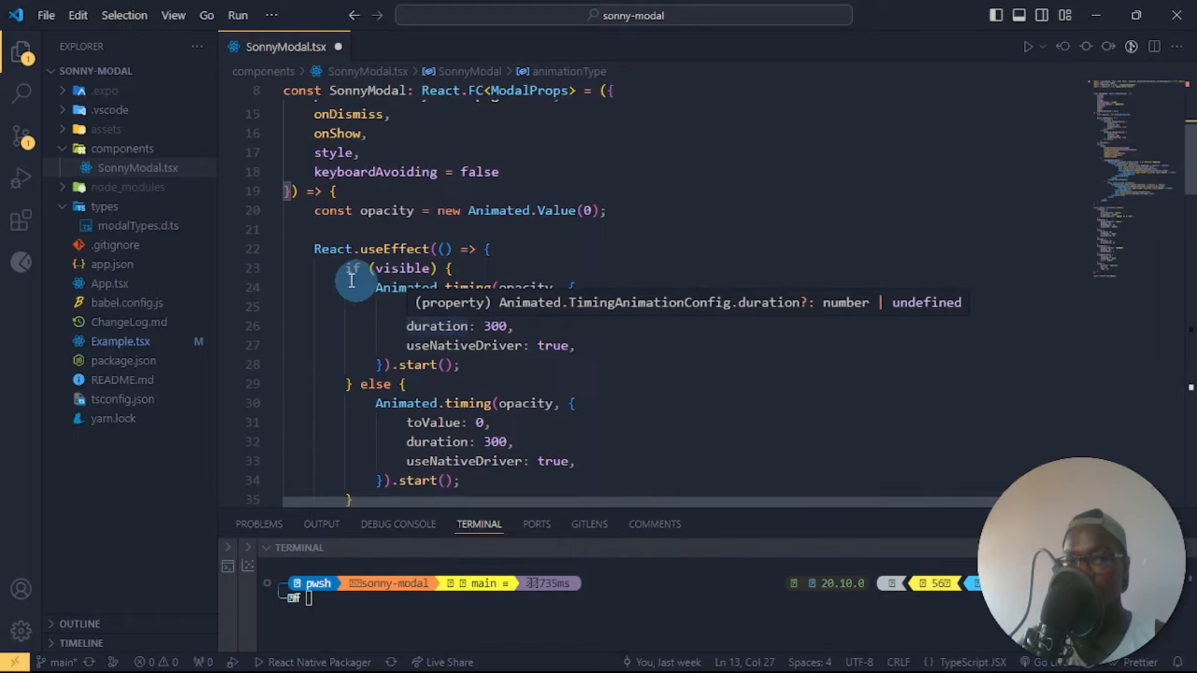
pyautogui.moveTo(536, 269)
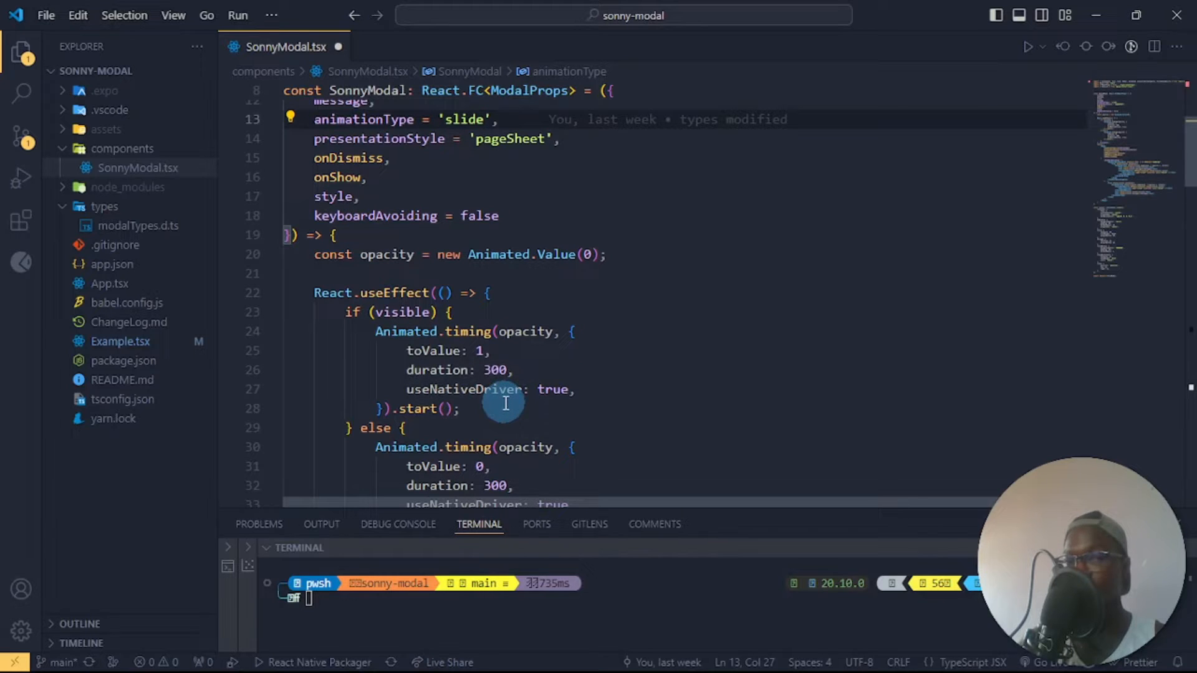
pyautogui.moveTo(487, 389)
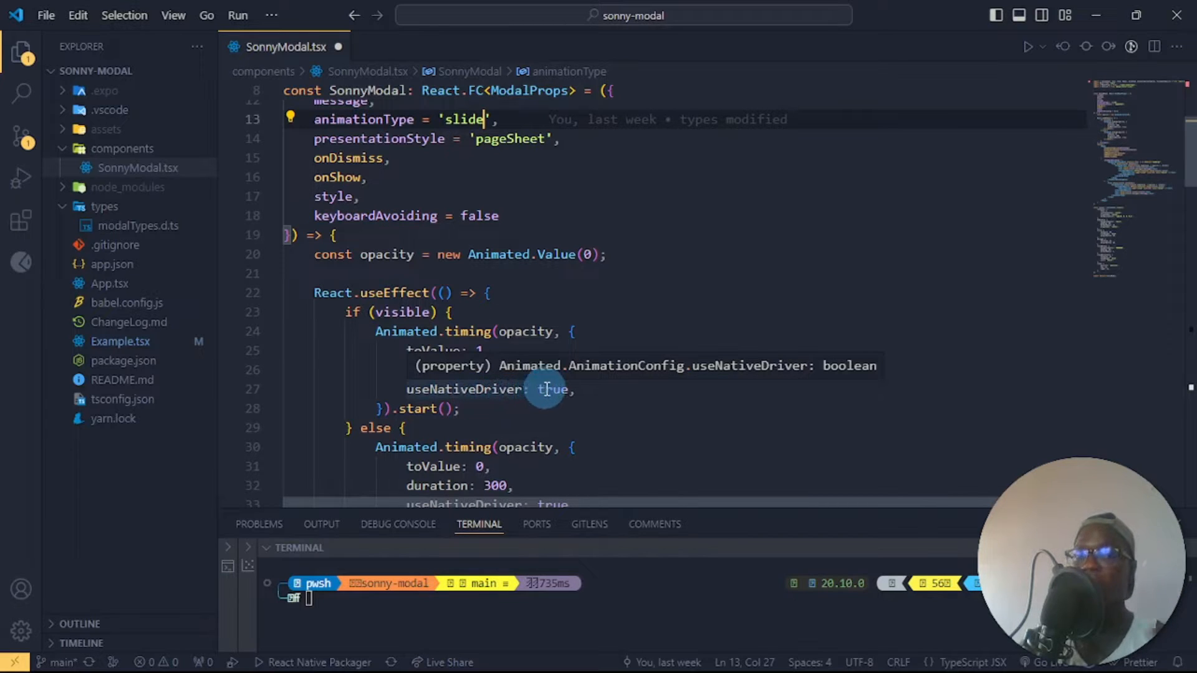
pyautogui.scroll(-3)
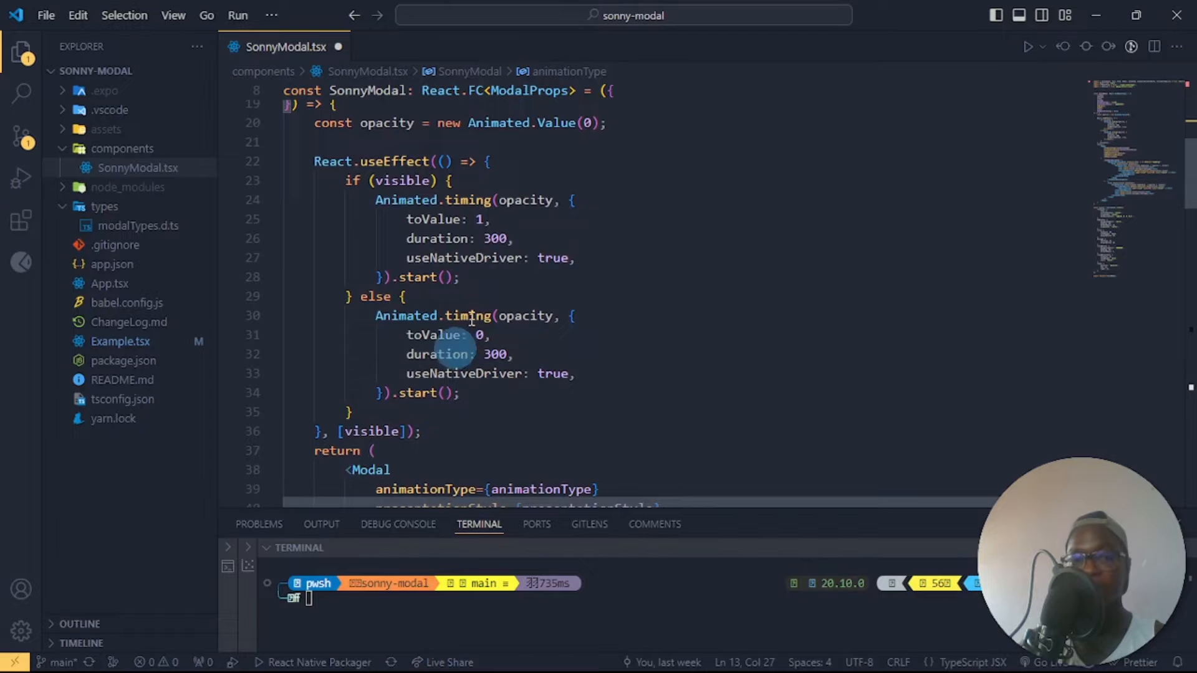
pyautogui.scroll(-3)
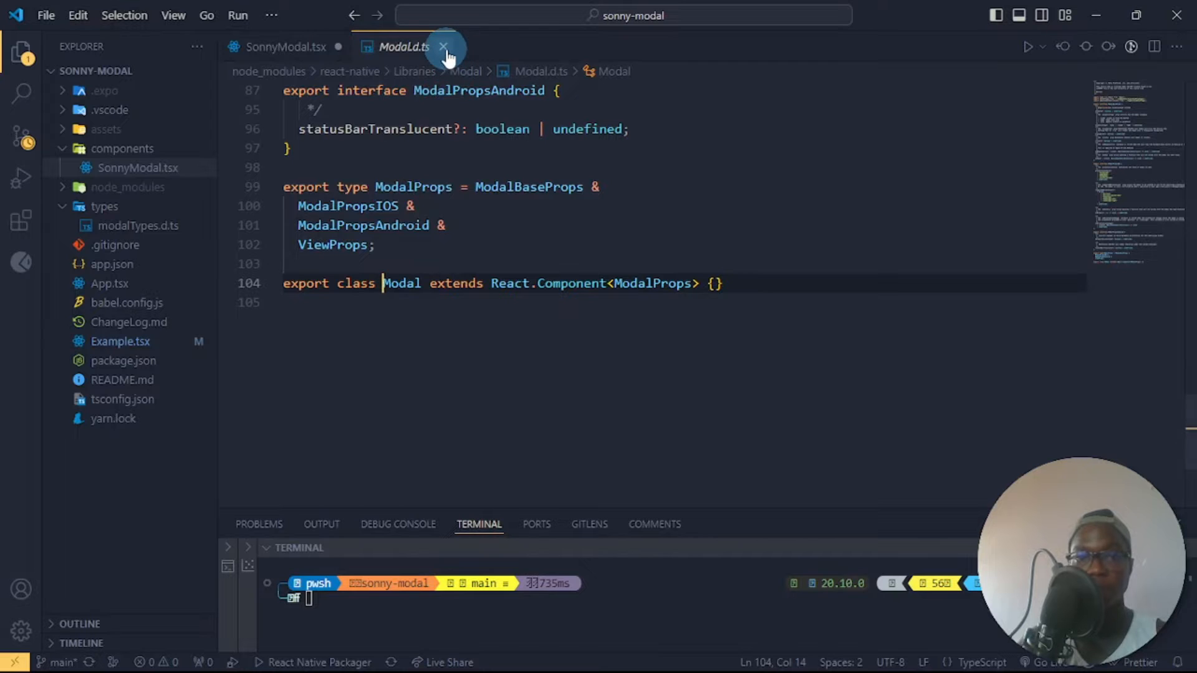
# - Close Modal.d.ts and scroll SonnyModal.tsx to the keyboardAvoiding render branches
pyautogui.click(444, 46)
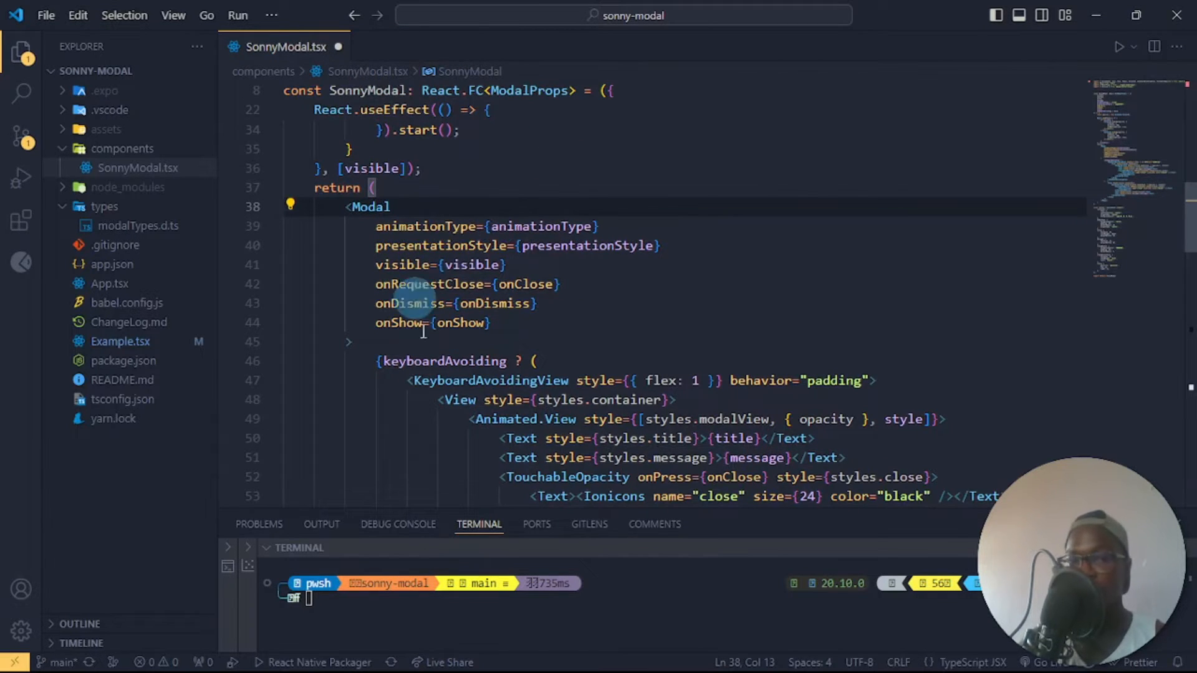
pyautogui.scroll(-3)
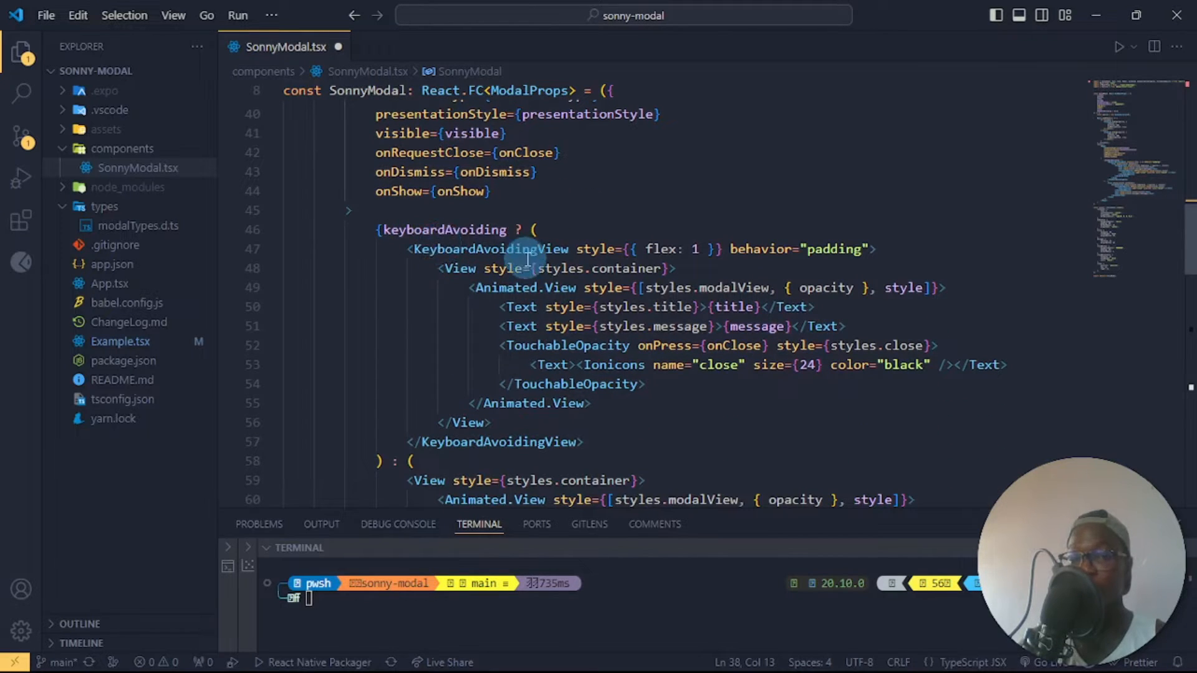
pyautogui.scroll(-3)
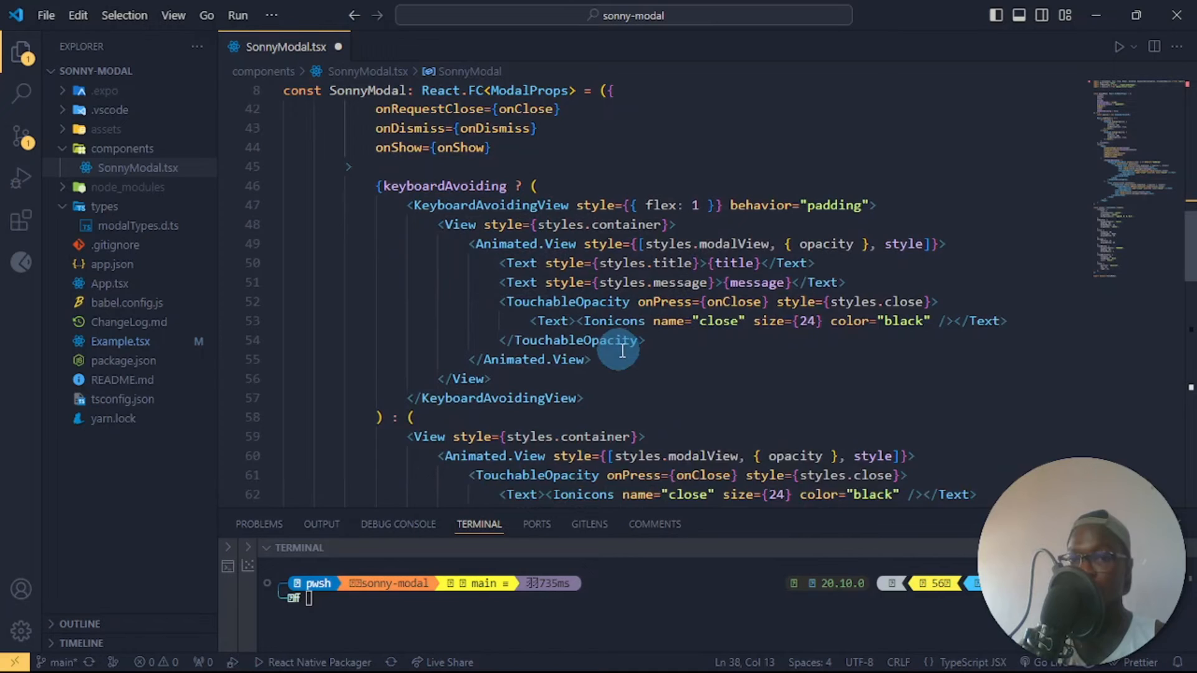
pyautogui.scroll(-3)
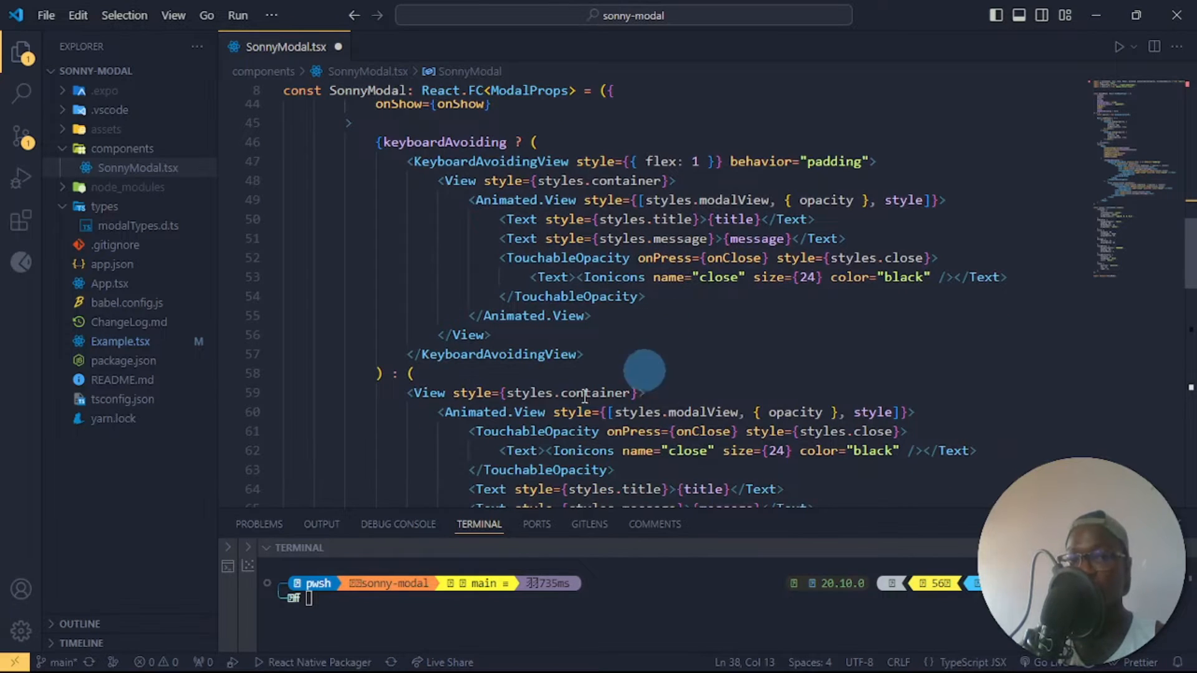
pyautogui.moveTo(583, 392)
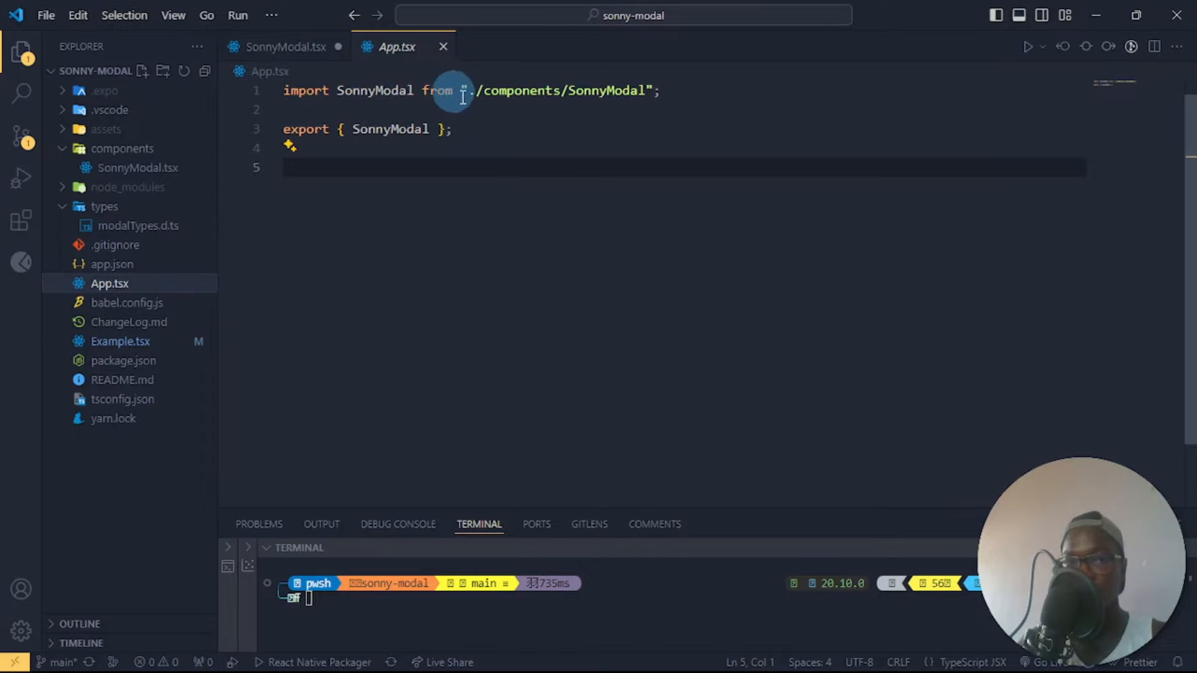
# - Check the version in package.json, close it and return to SonnyModal.tsx
pyautogui.click(311, 149)
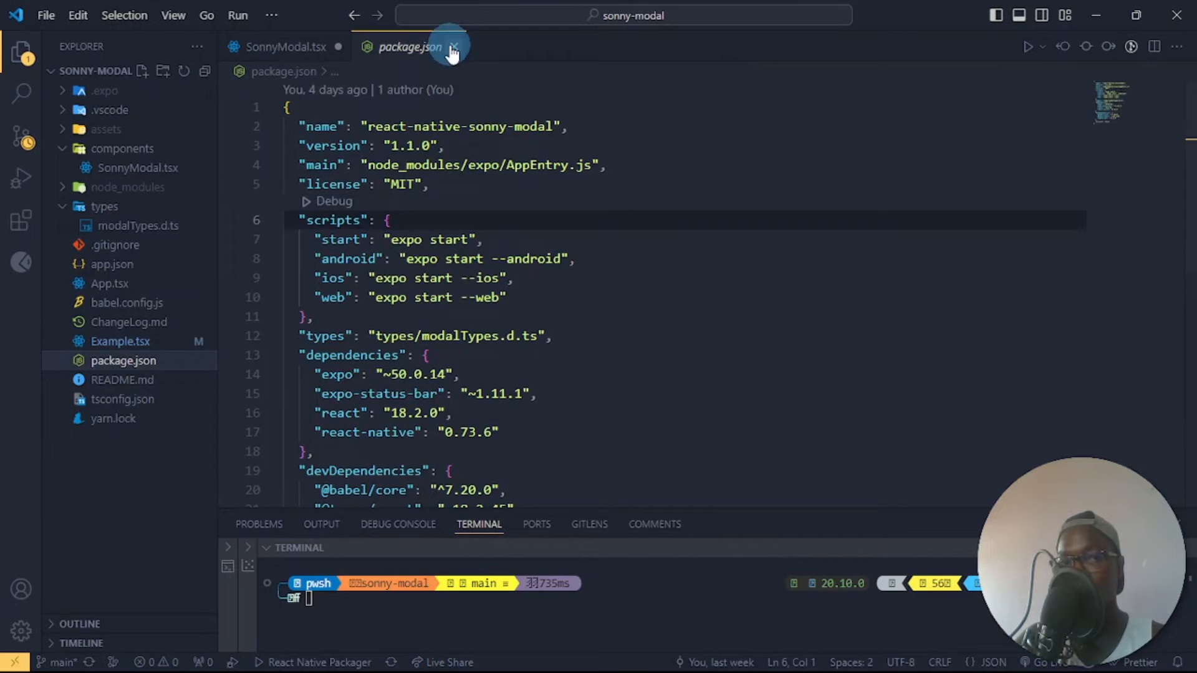
pyautogui.click(453, 46)
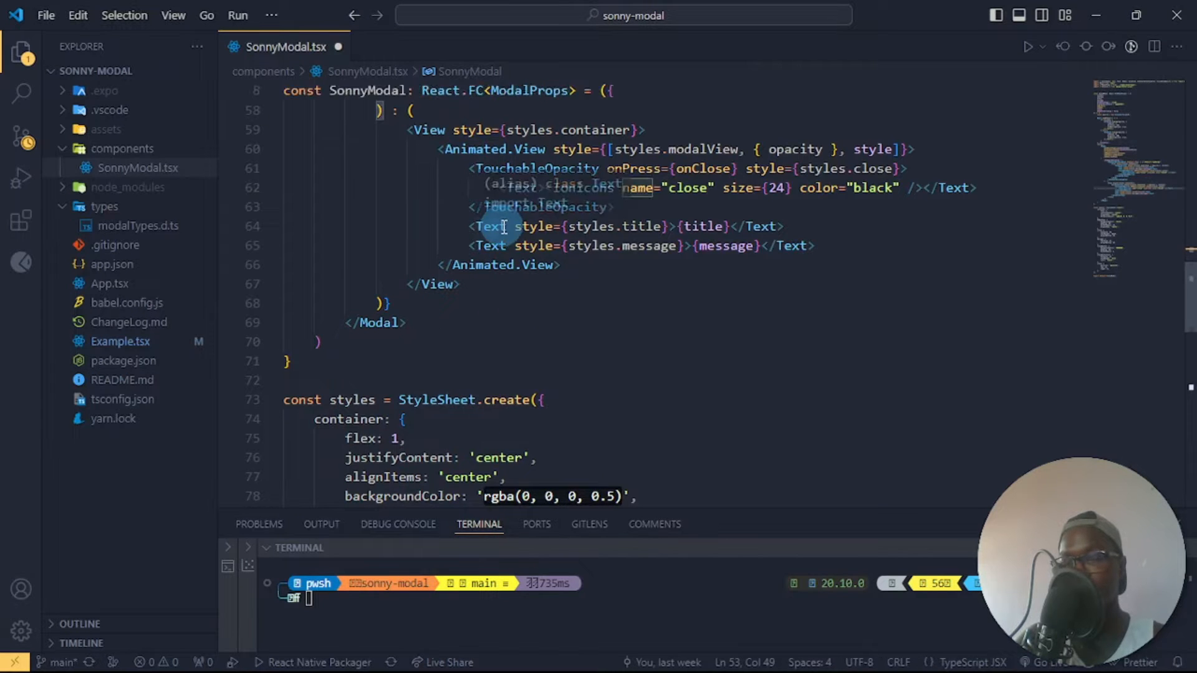
pyautogui.moveTo(283, 158)
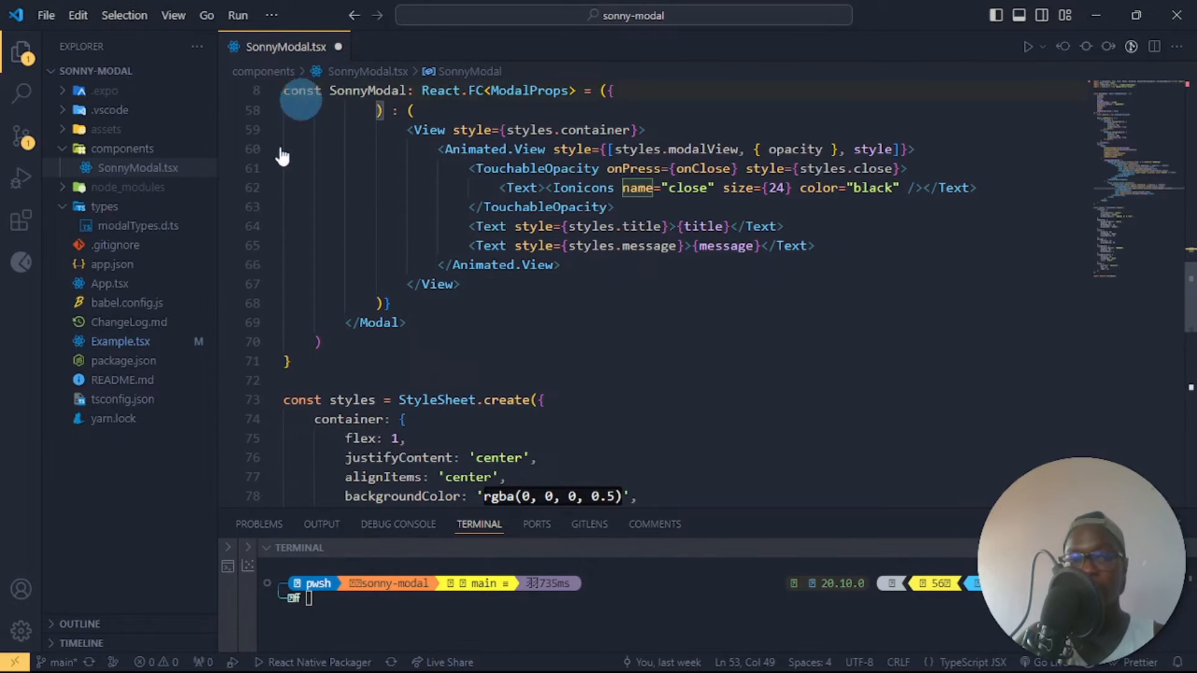
pyautogui.click(110, 283)
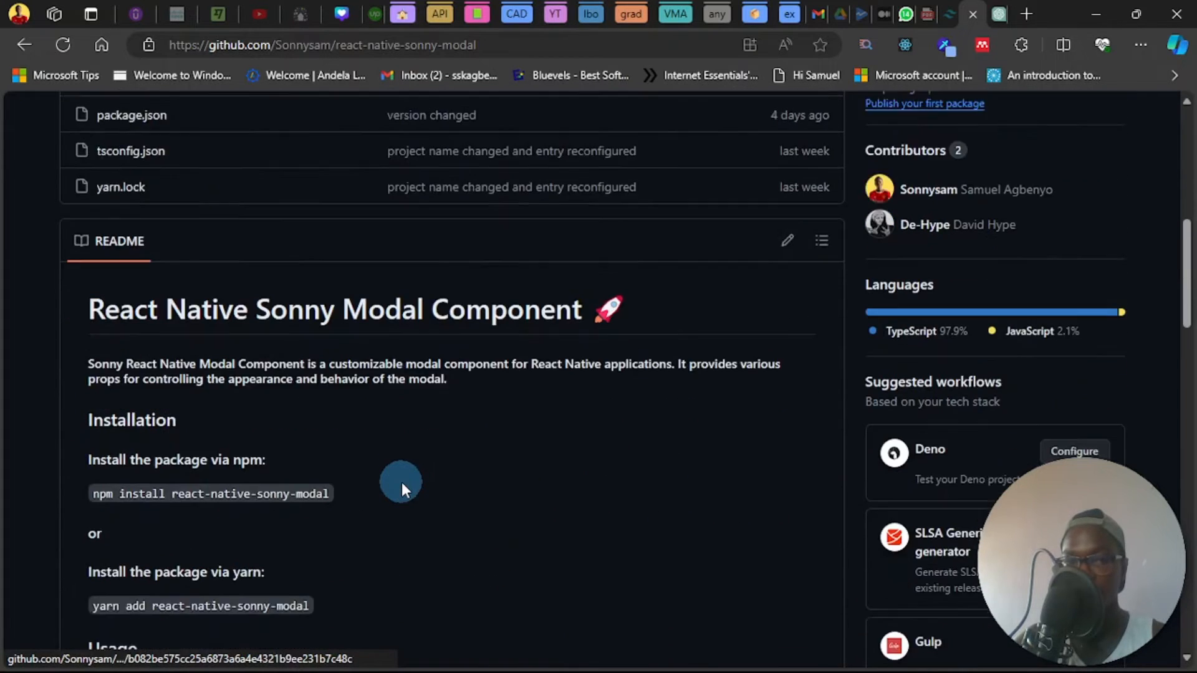
# - Scroll the GitHub README from Installation down to the SonnyModal Usage example
pyautogui.scroll(-3)
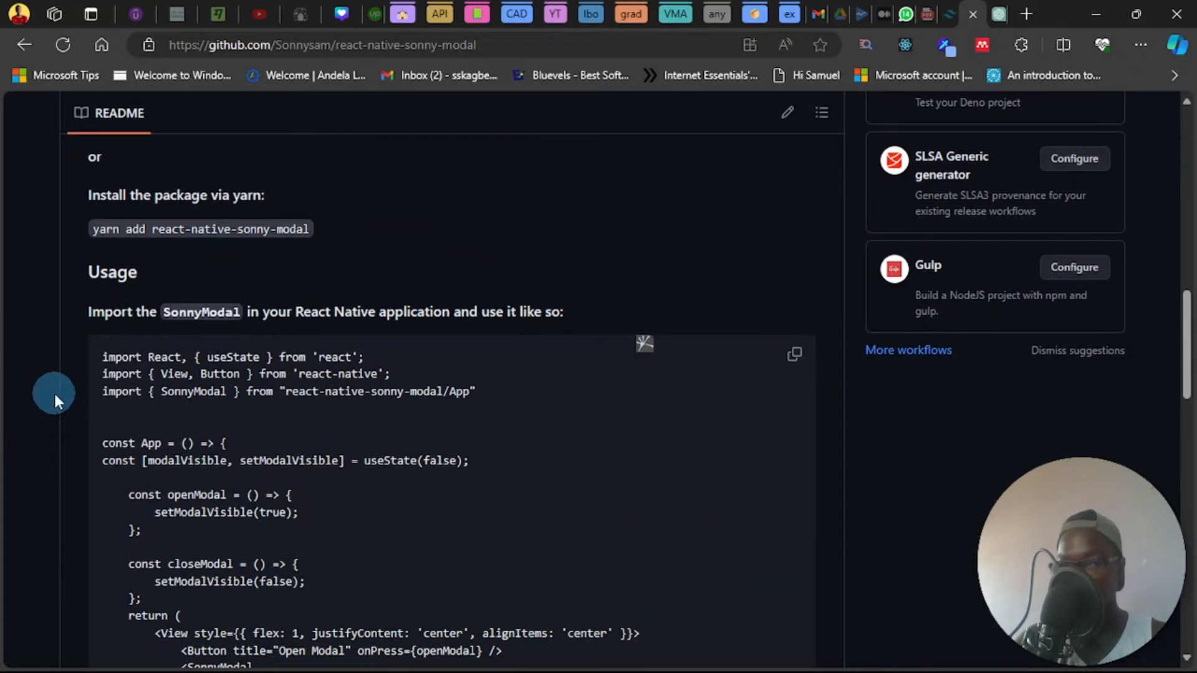
pyautogui.doubleClick(343, 390)
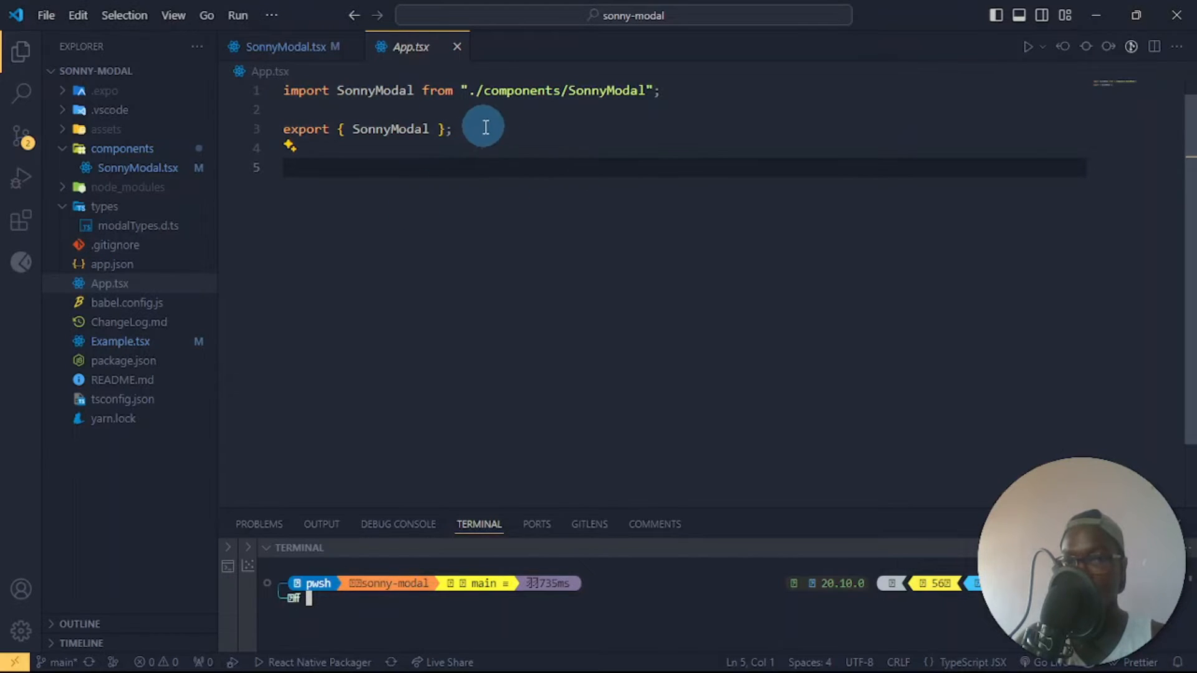
pyautogui.moveTo(485, 351)
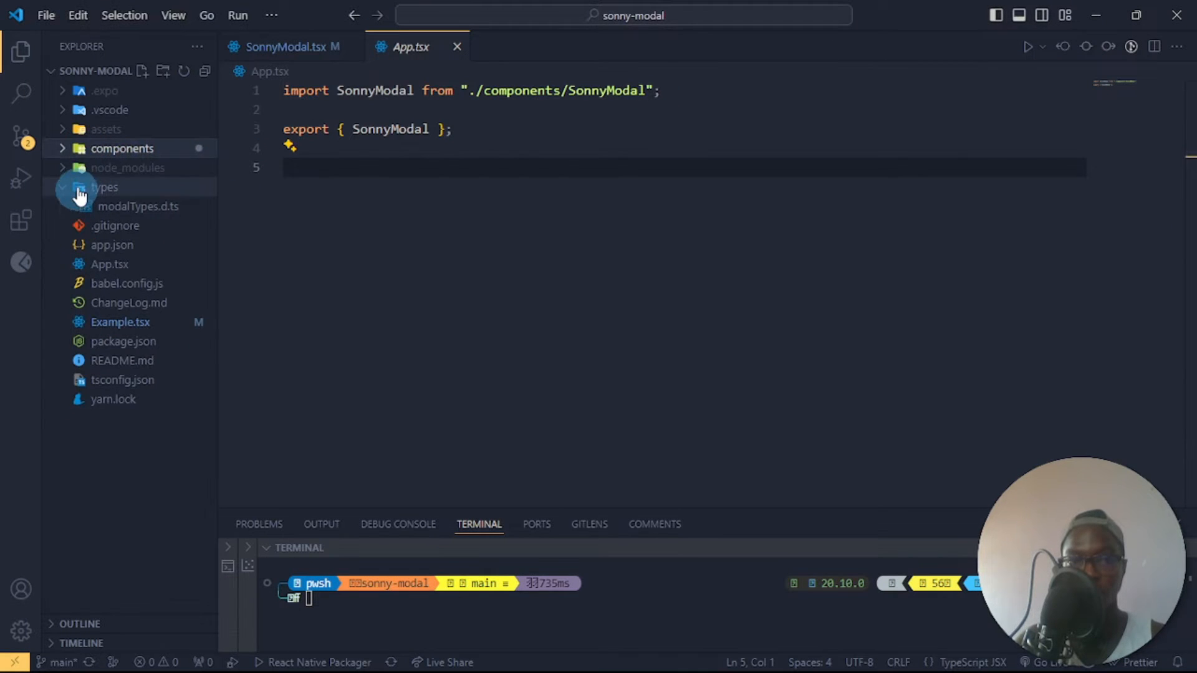
# - Expand node_modules in the Explorer and scroll down to the expo package folder
pyautogui.click(127, 167)
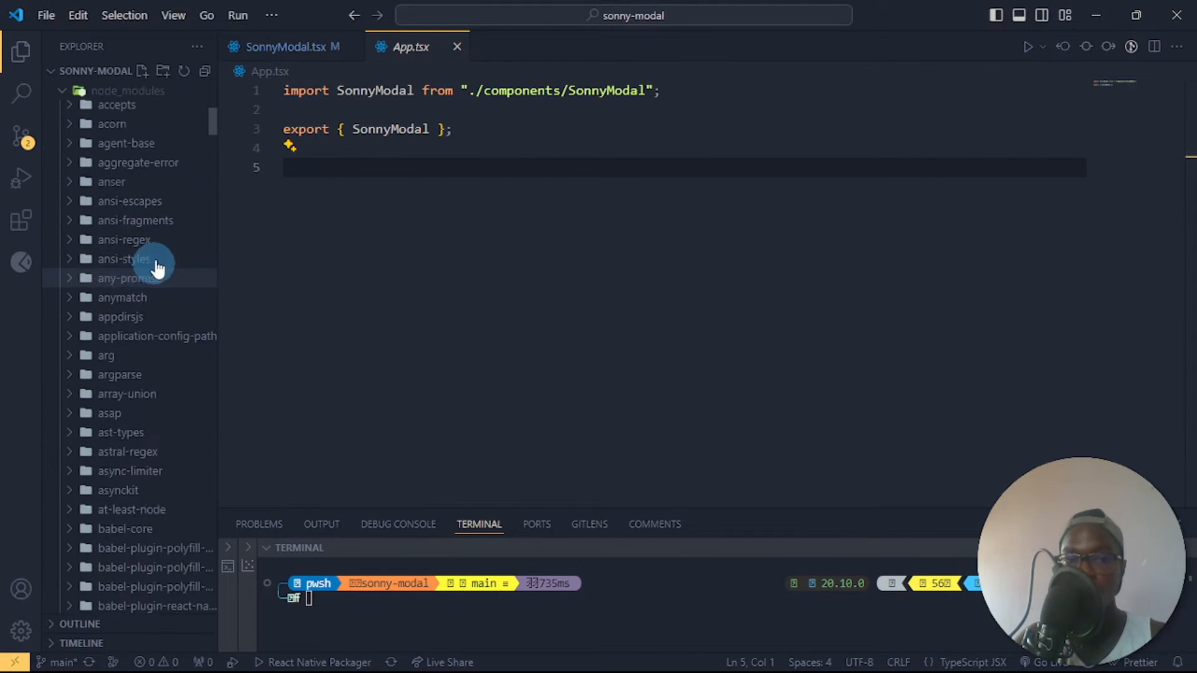
pyautogui.scroll(-3)
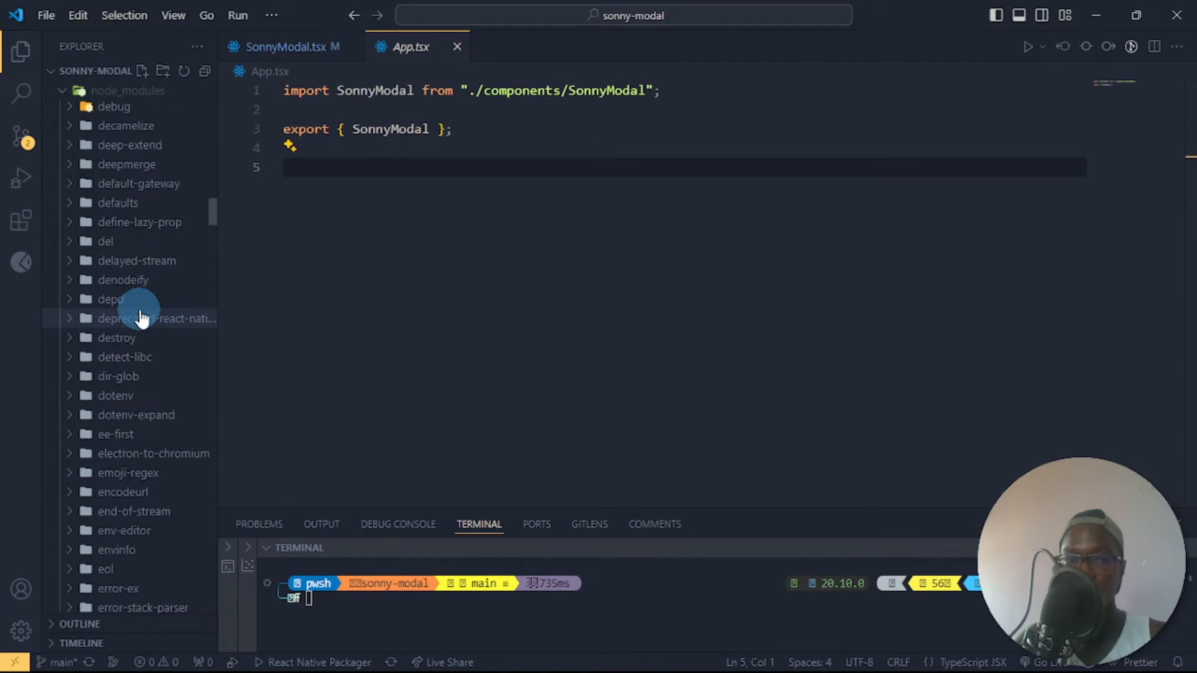
pyautogui.scroll(-3)
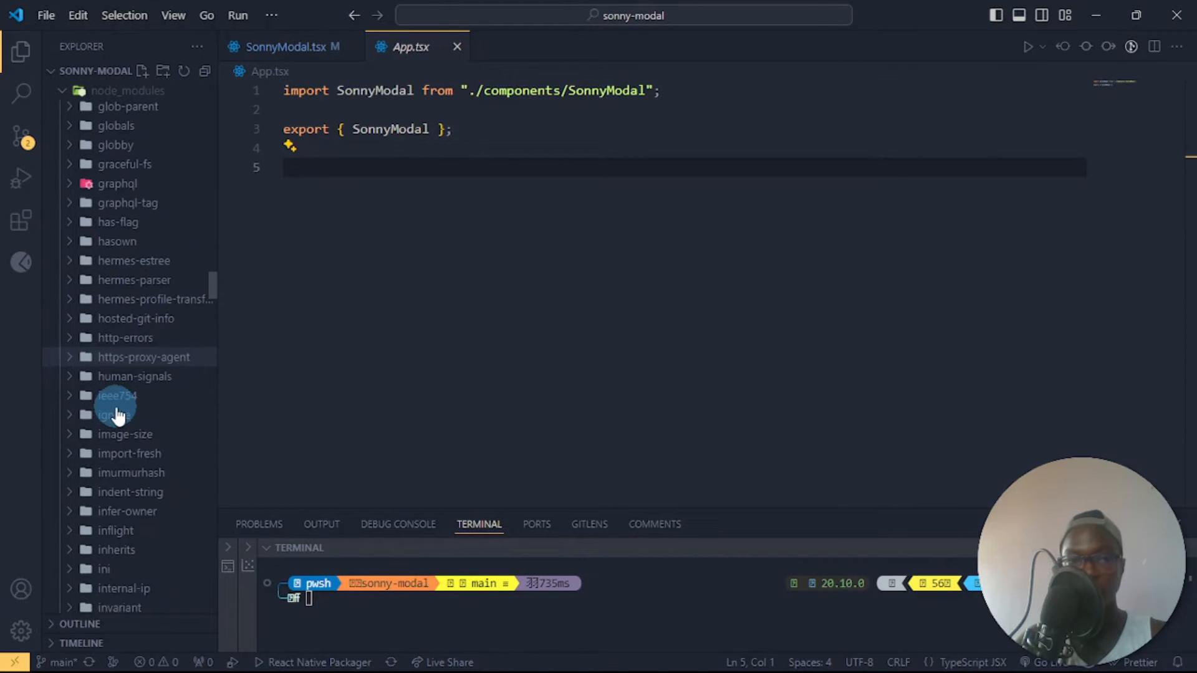
pyautogui.scroll(-3)
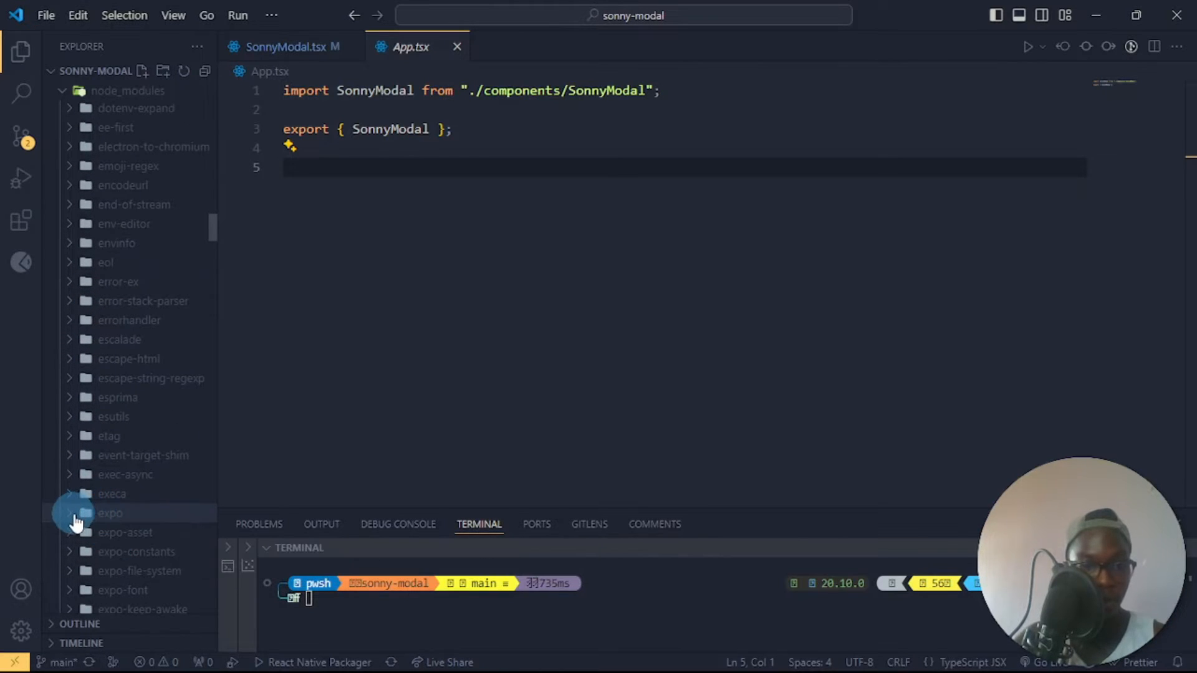
pyautogui.click(110, 513)
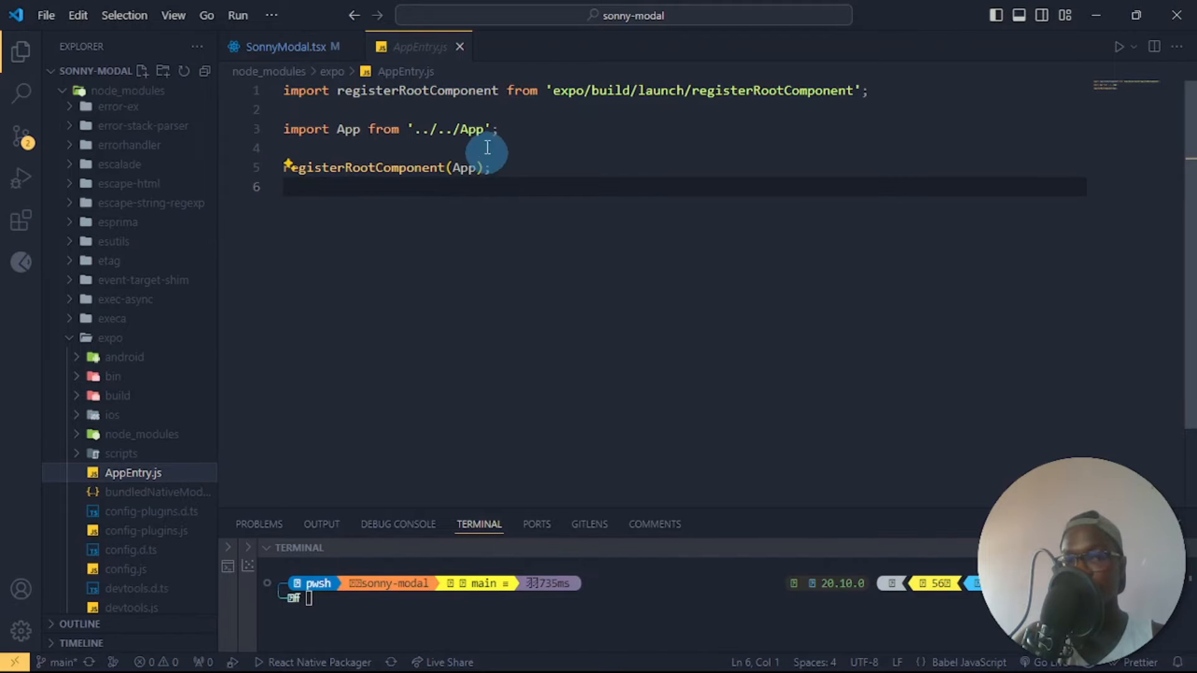
# - Check expo's AppEntry.js, then collapse the node_modules folder
pyautogui.scroll(-3)
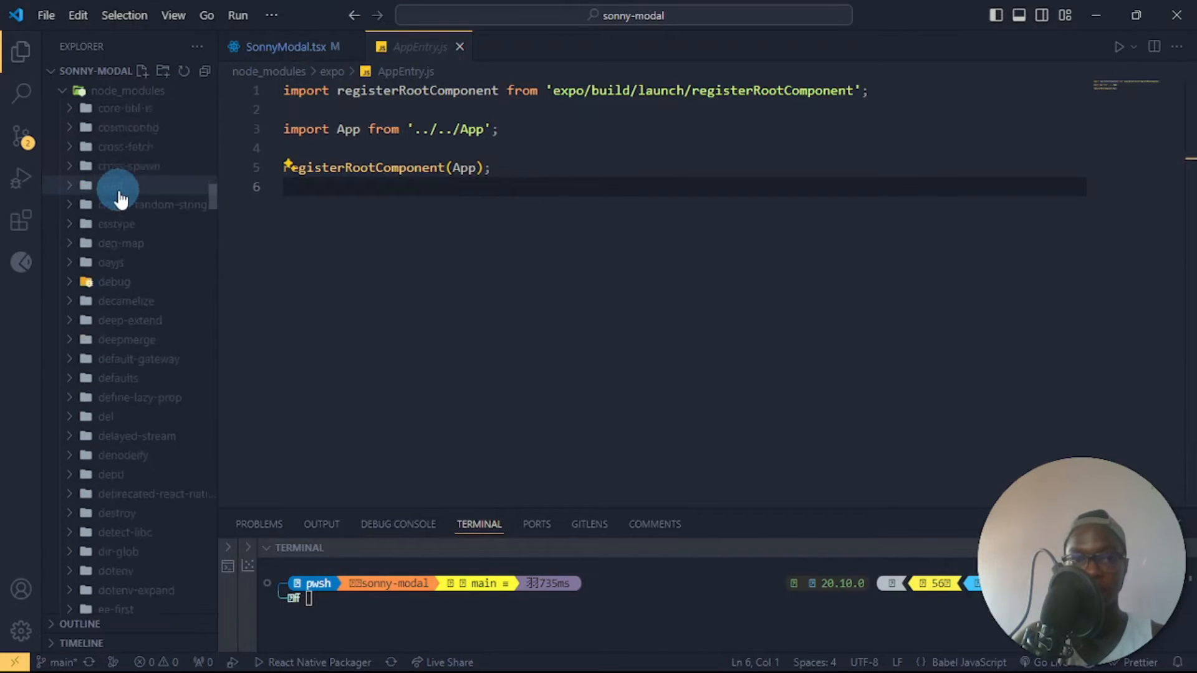
pyautogui.rightClick(119, 187)
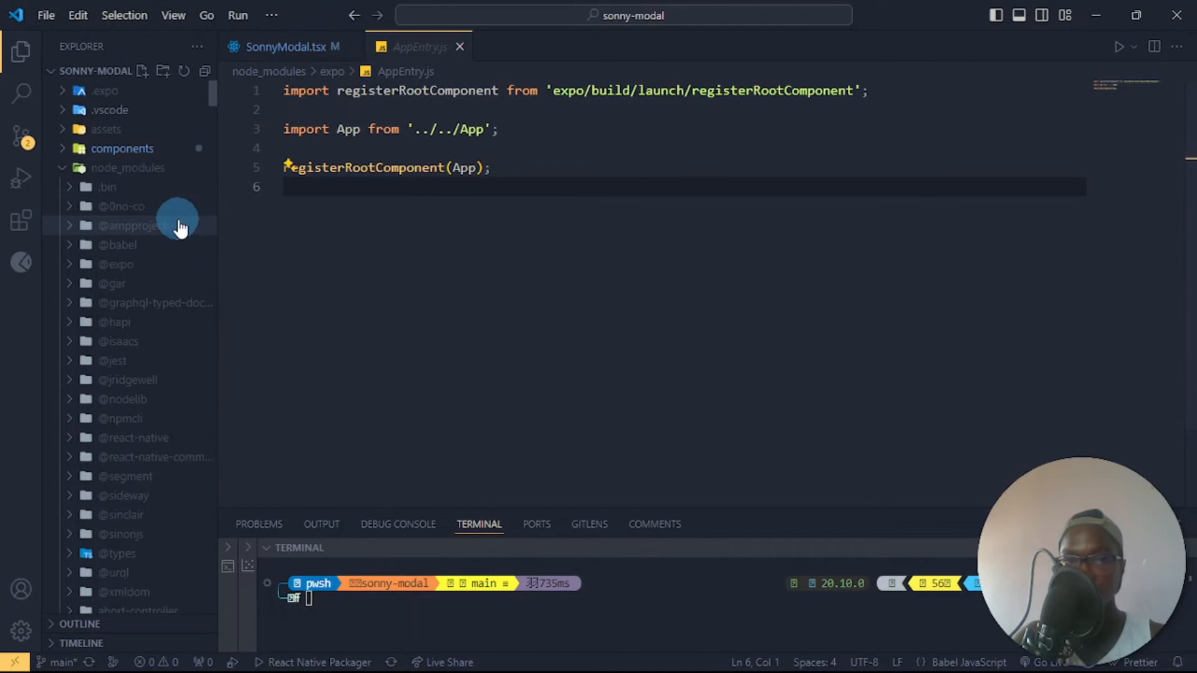
pyautogui.click(127, 167)
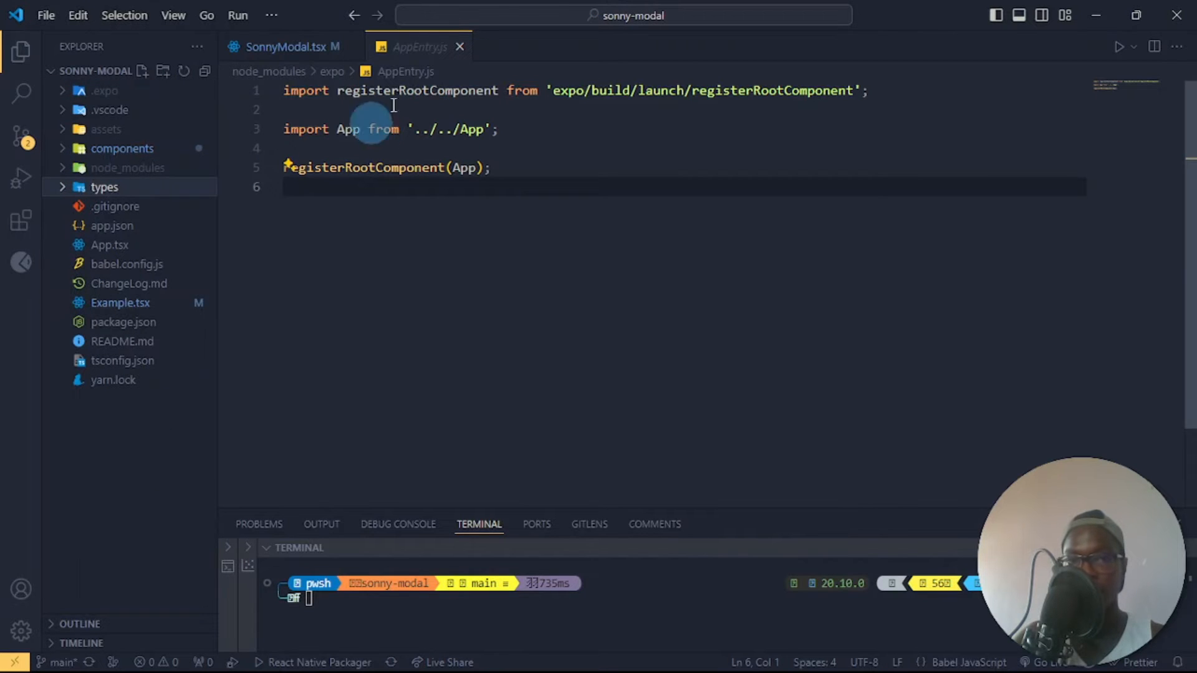
# - Glance at SonnyModal.tsx, reopen App.tsx, then open the Example.tsx demo component
pyautogui.click(283, 46)
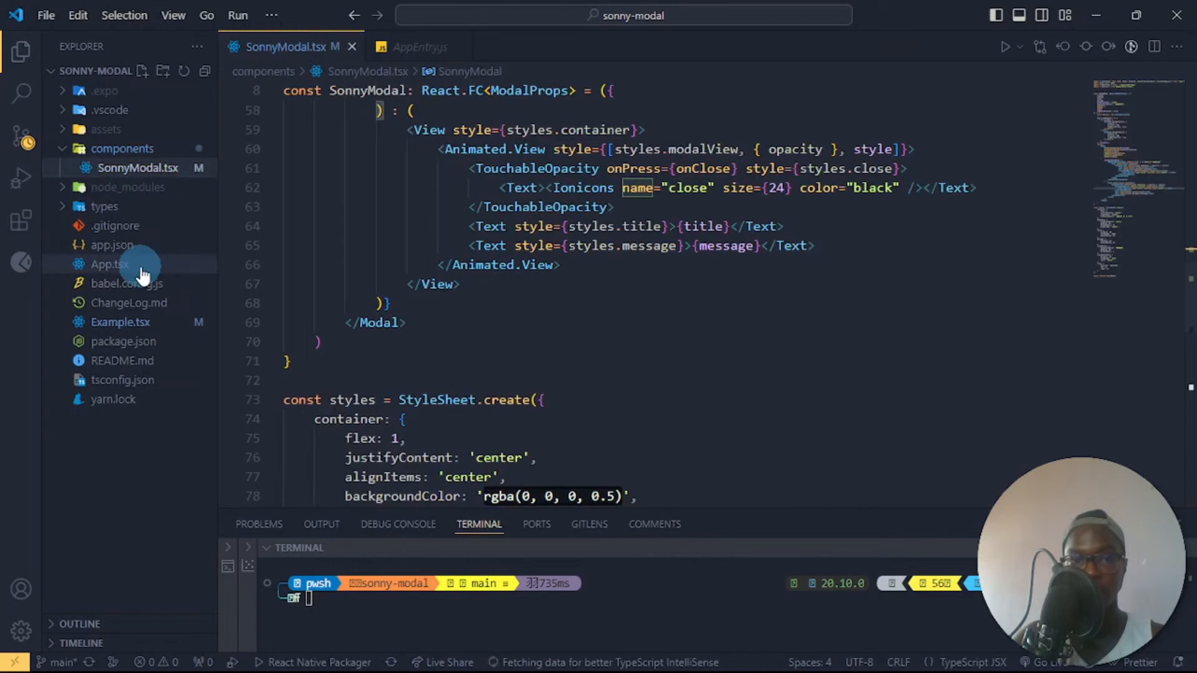
pyautogui.click(110, 263)
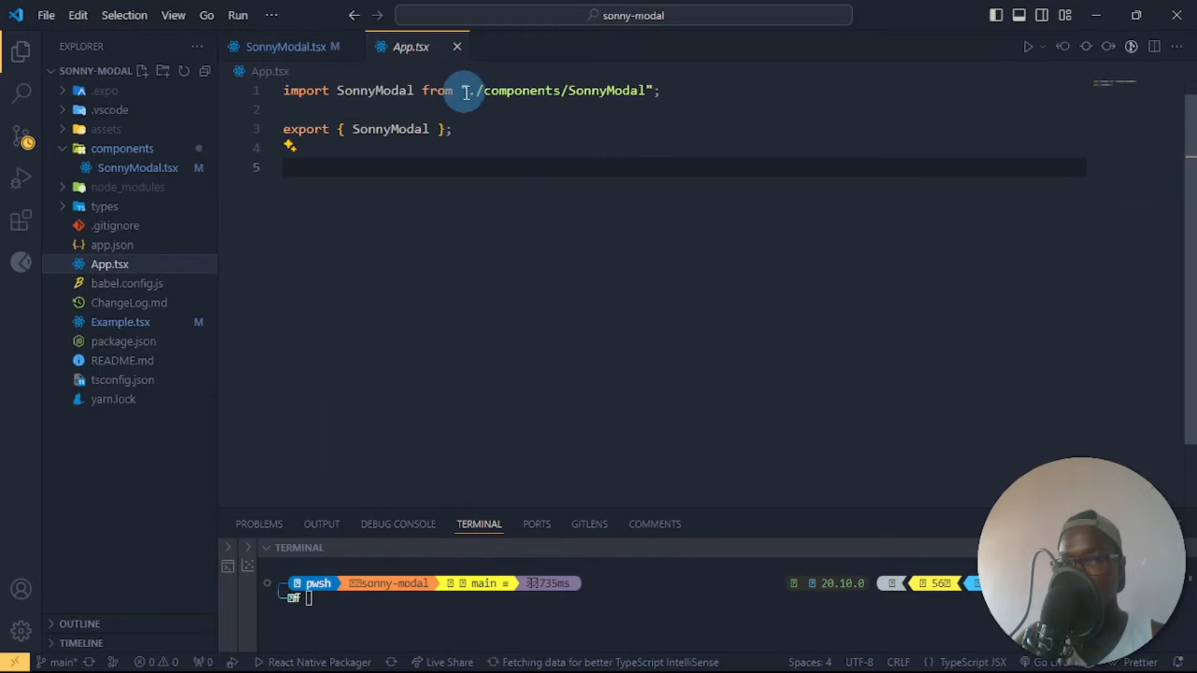
pyautogui.moveTo(128, 283)
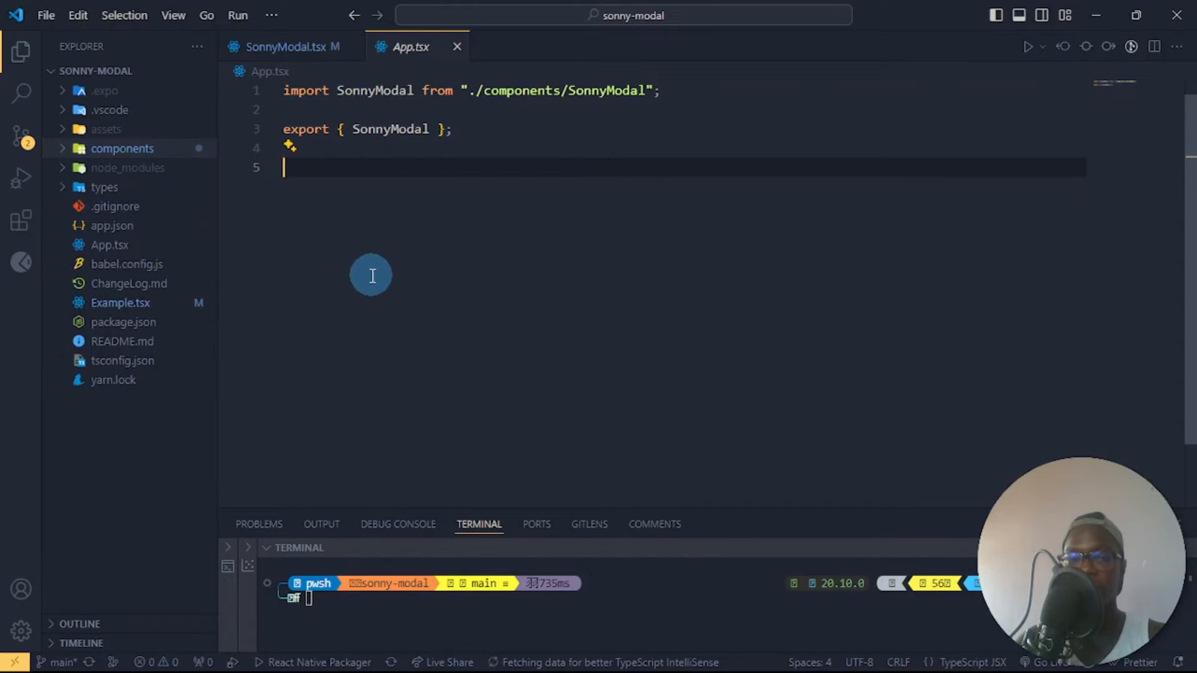
pyautogui.click(120, 302)
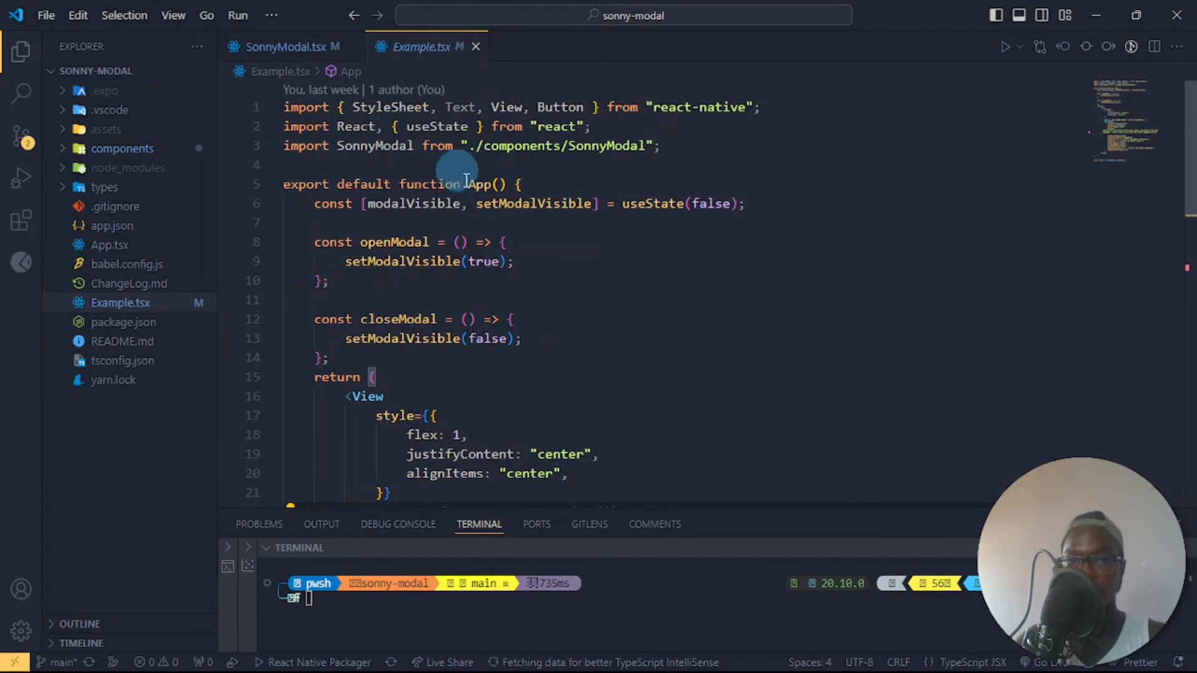
pyautogui.moveTo(505, 209)
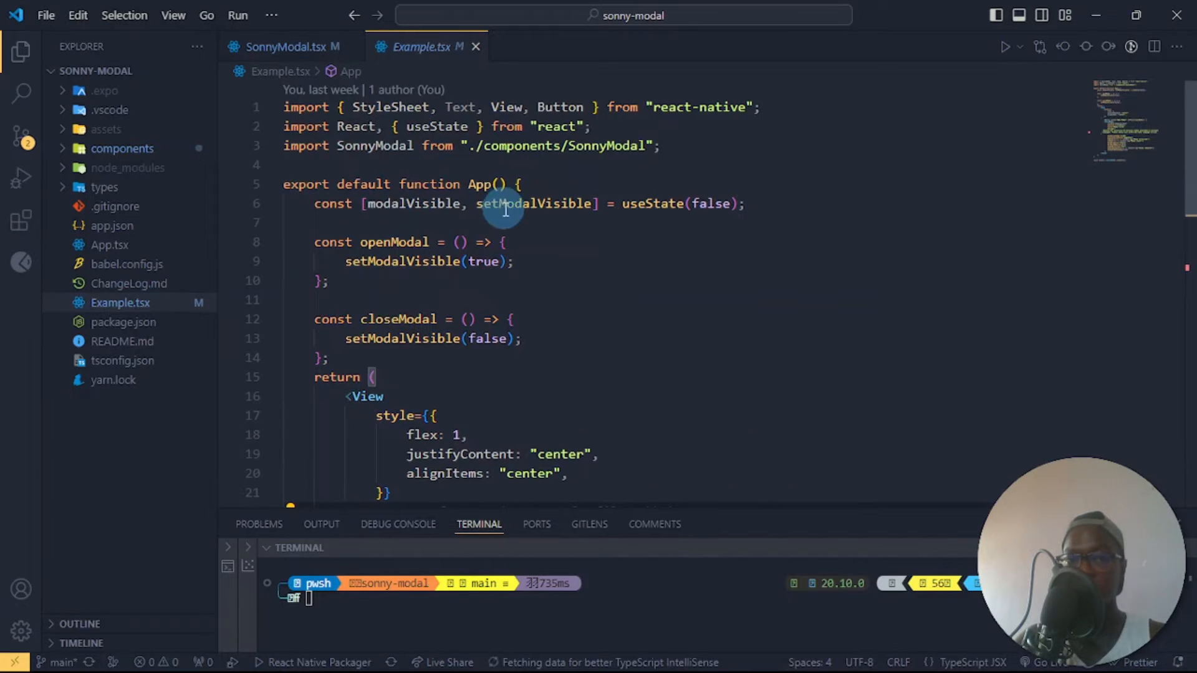
pyautogui.moveTo(405, 287)
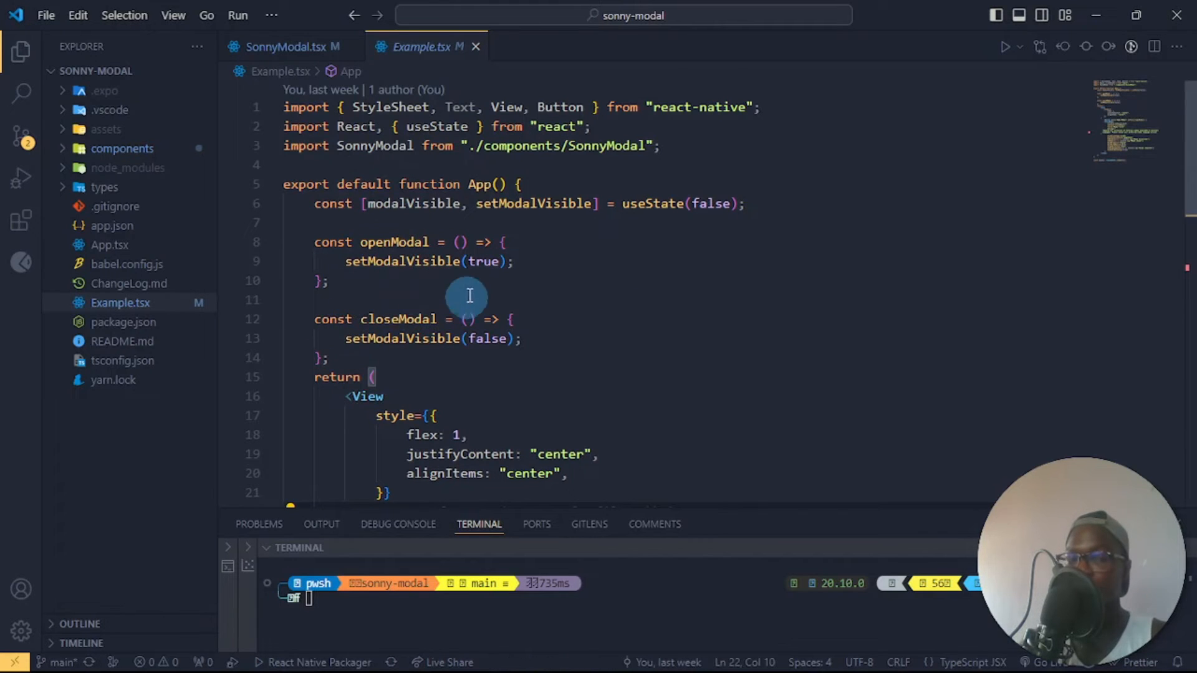
# - Scroll through Example.tsx's demo App with its openModal and closeModal handlers
pyautogui.scroll(-3)
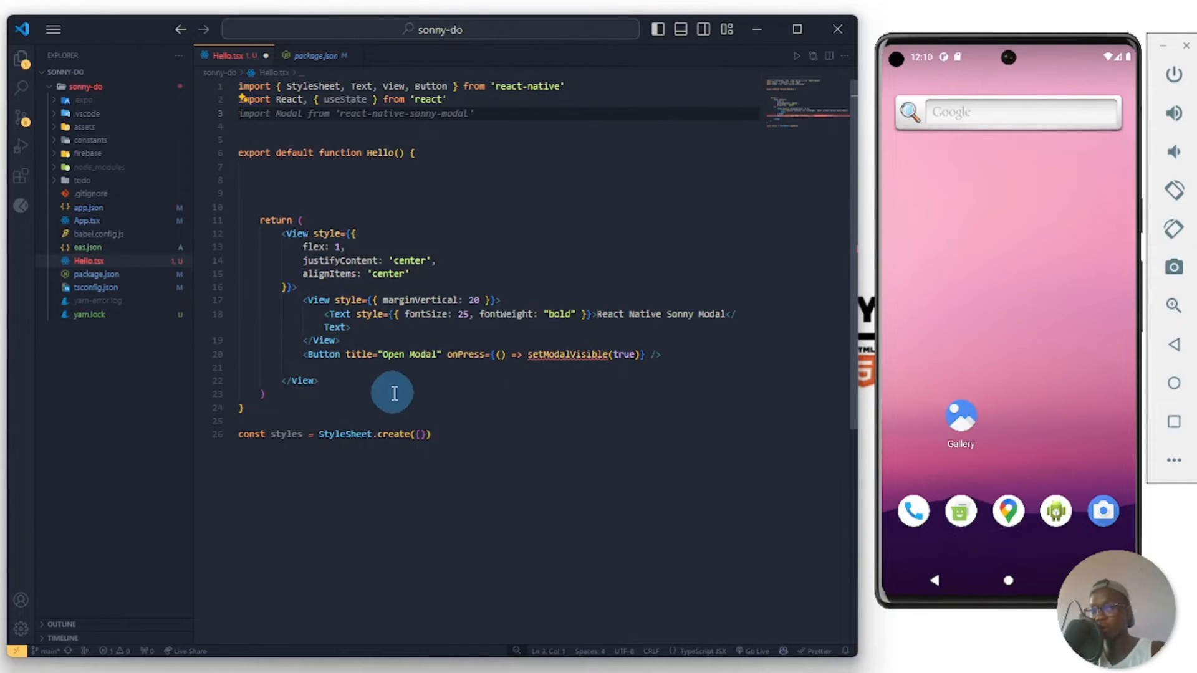
pyautogui.moveTo(454, 375)
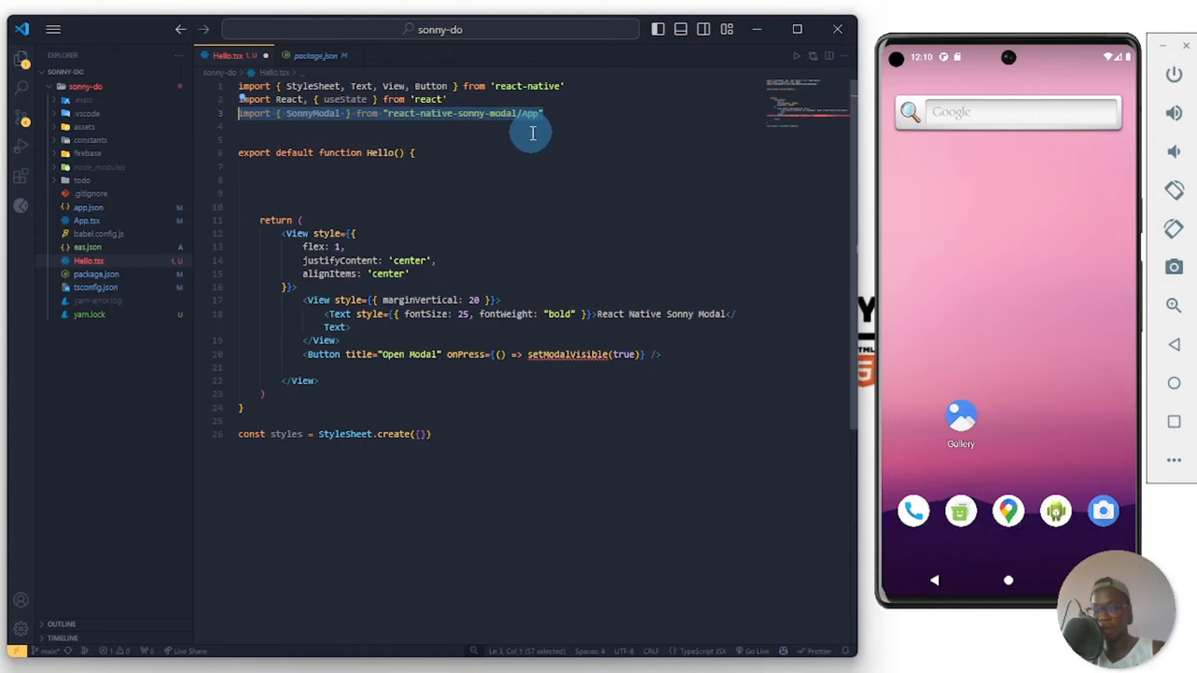
# - Add the modalVisible useState(false) state and SonnyModal block to Hello.tsx, then switch to the browser
pyautogui.write('const [modalVisible, setModalVisible] = useState(false)')
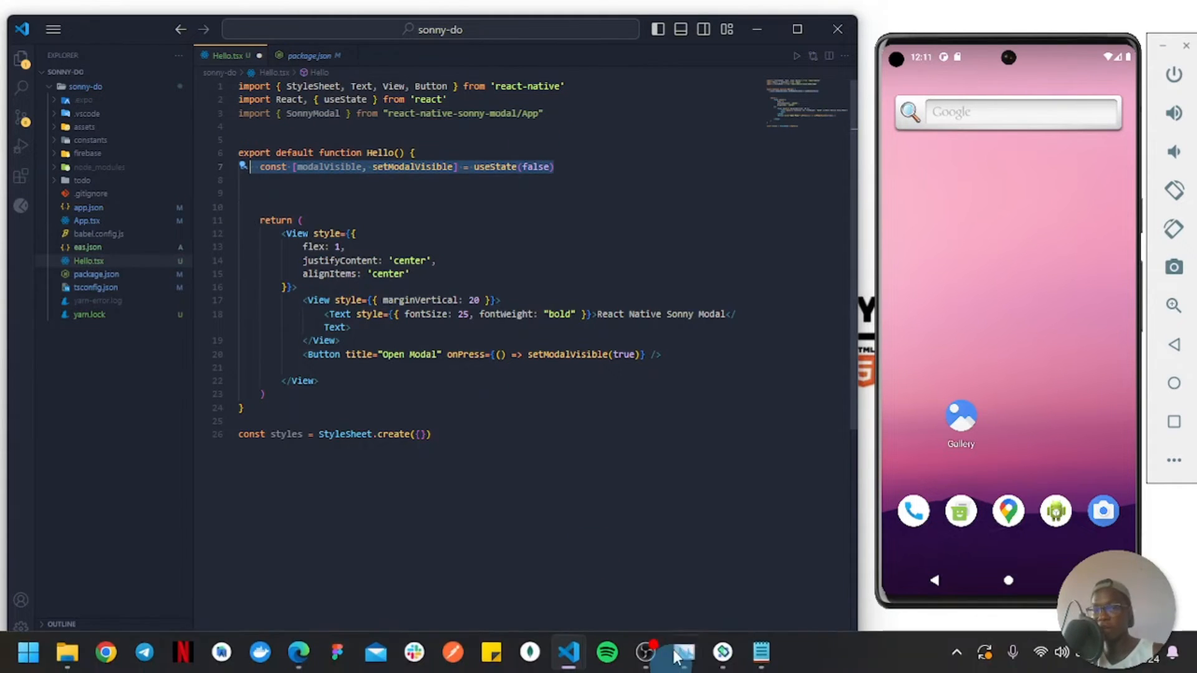
pyautogui.click(480, 285)
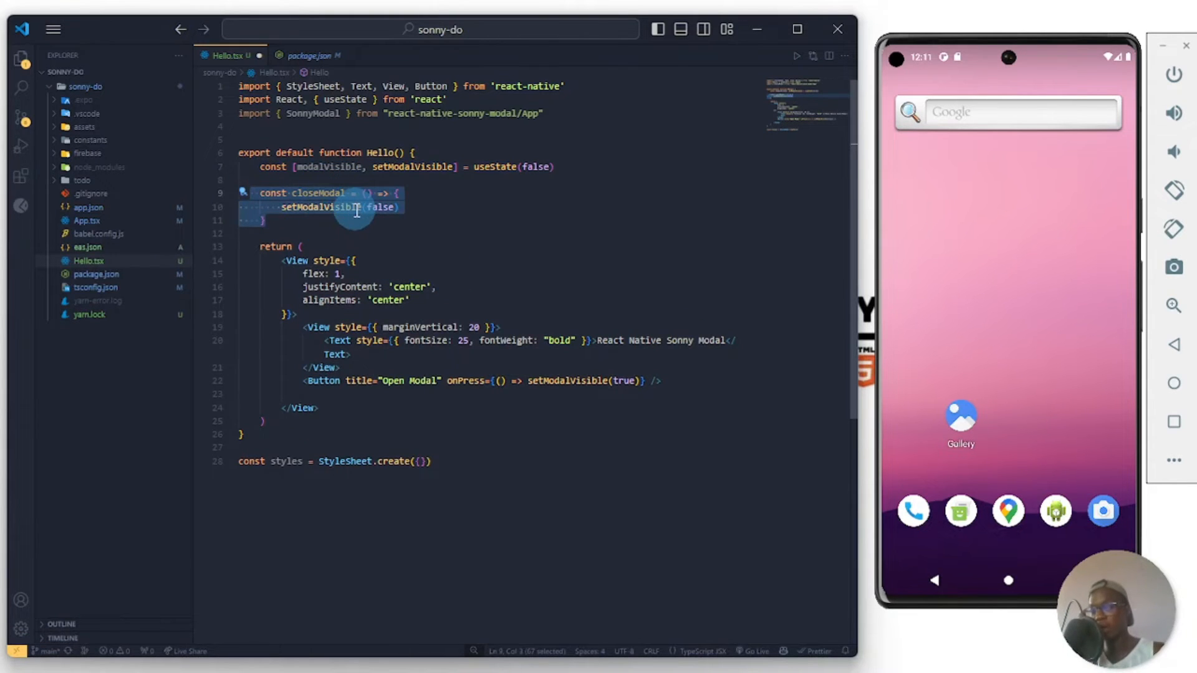
pyautogui.moveTo(329, 261)
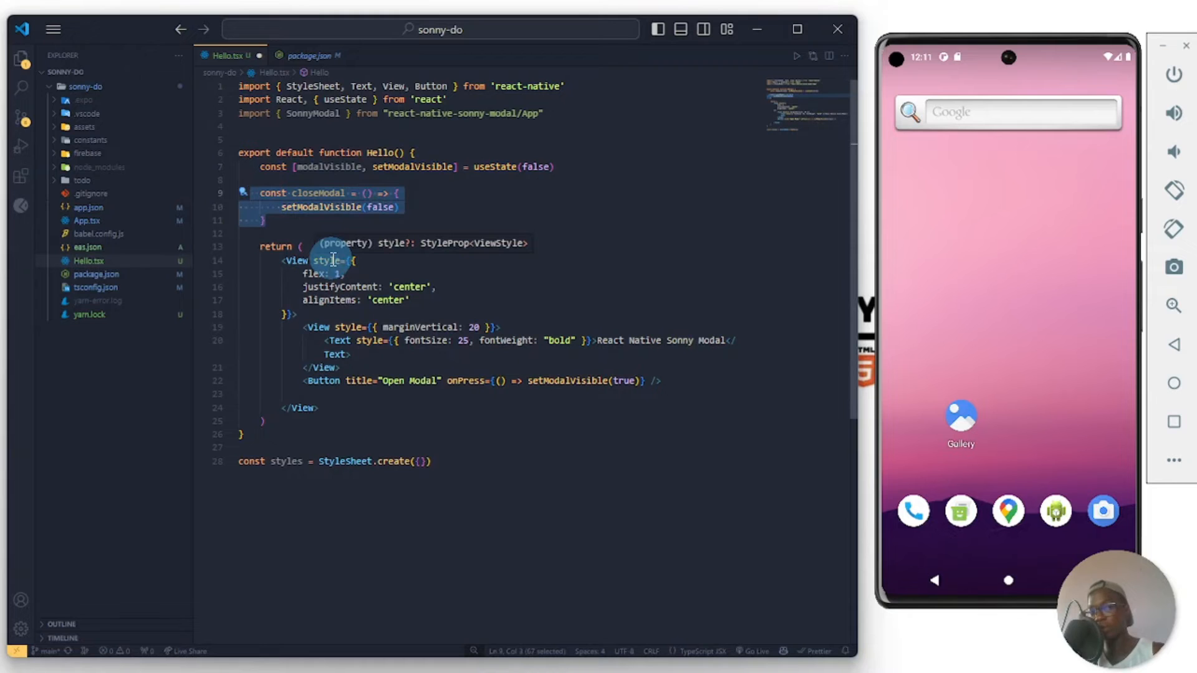
pyautogui.moveTo(359, 233)
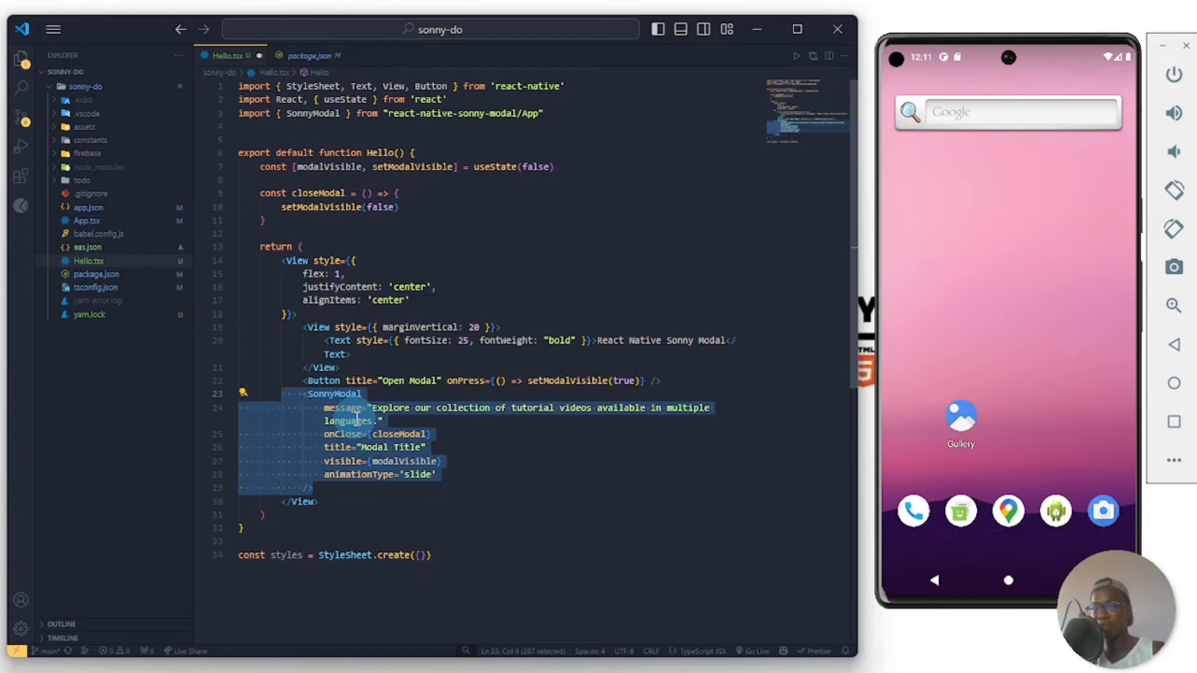
pyautogui.click(448, 474)
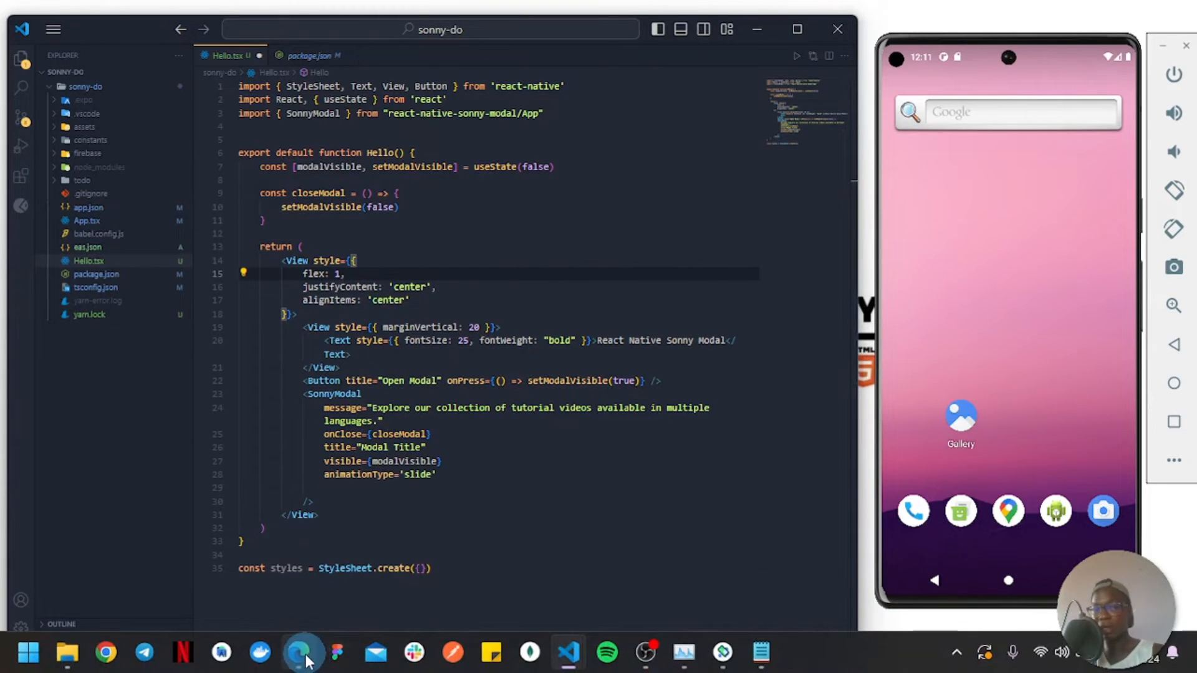
pyautogui.click(300, 651)
pyautogui.write('np')
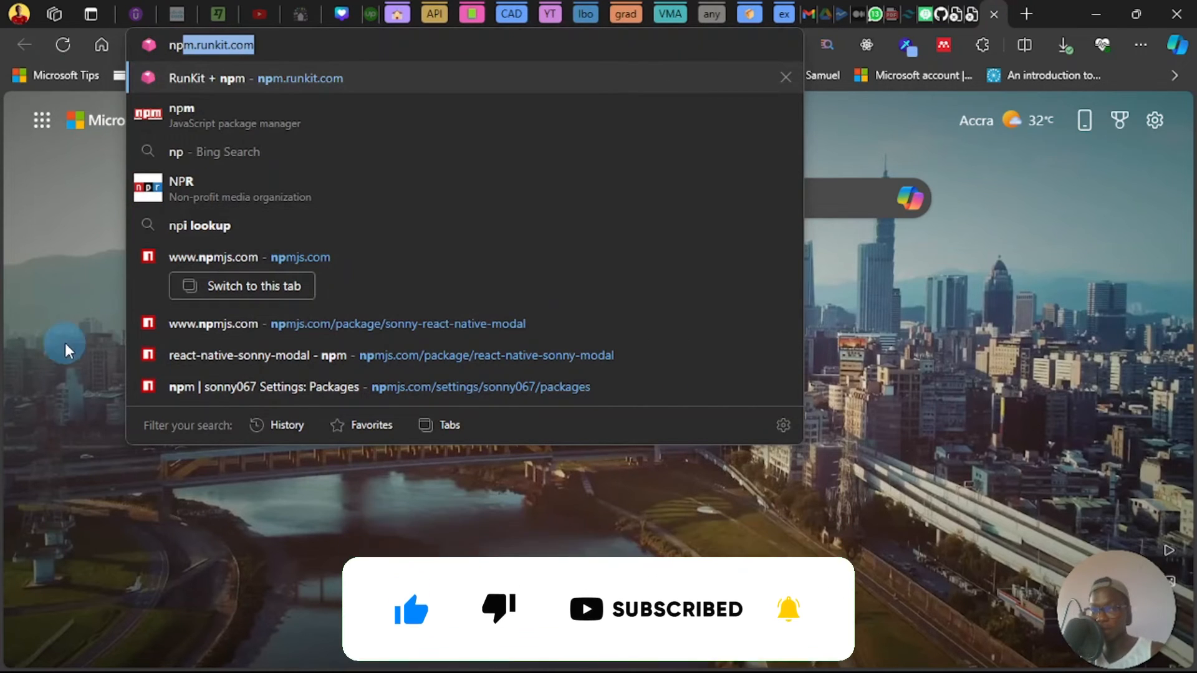
pyautogui.moveTo(420, 335)
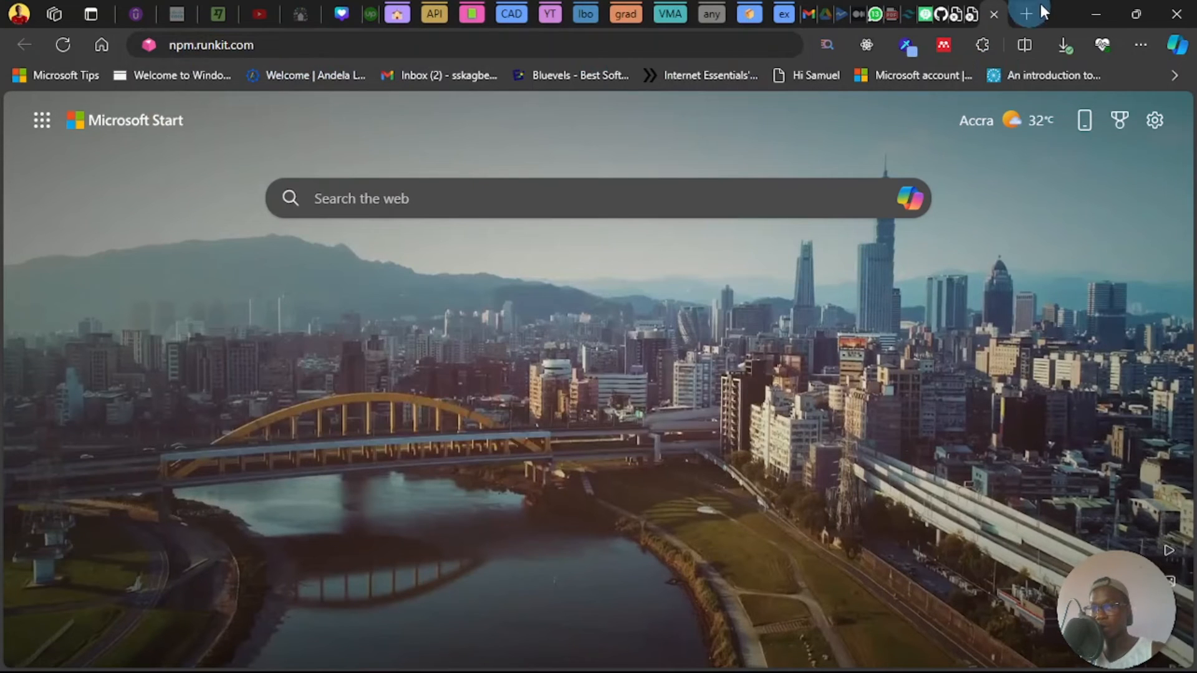
# - Return to the sonny-modal App.tsx demo bundled for the Android emulator
pyautogui.click(568, 652)
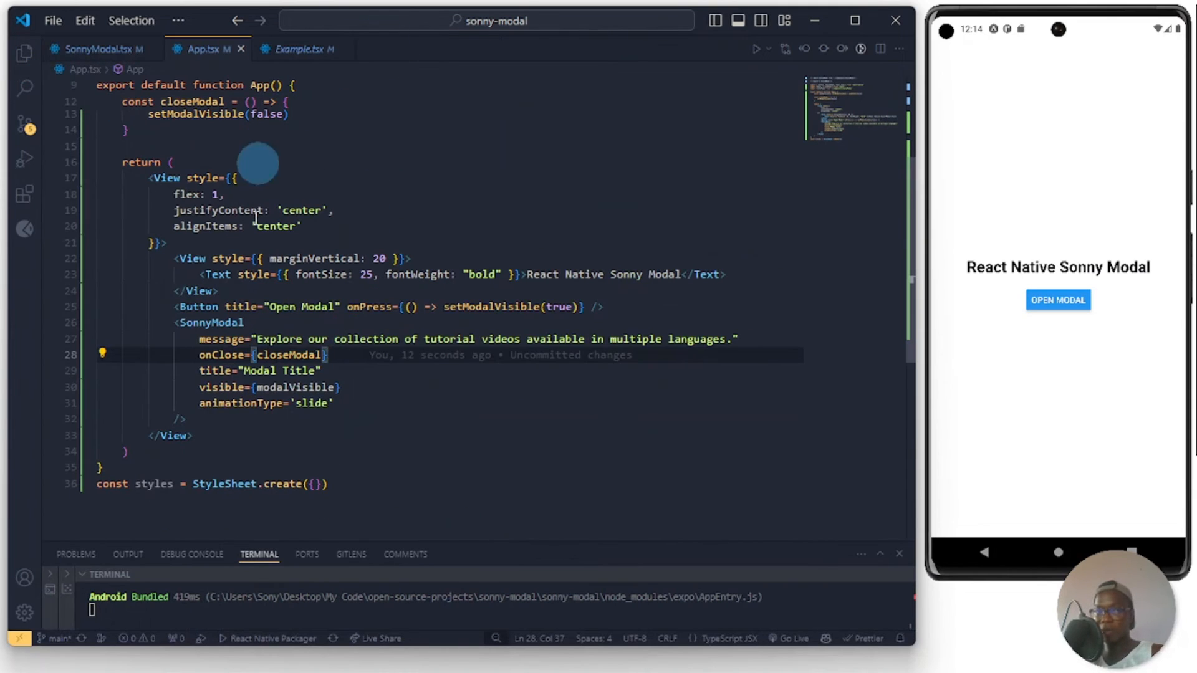
pyautogui.moveTo(406, 339)
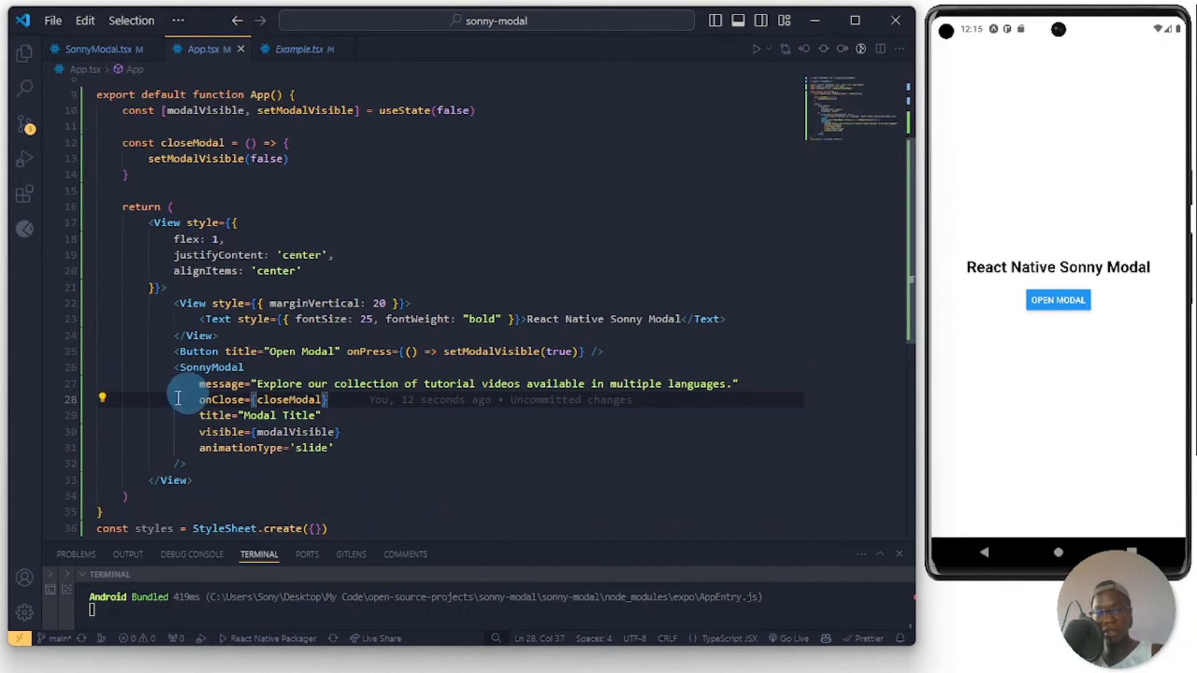
# - Tap Open Modal on the emulator to show the Sonny Modal, then select the 'slide' animation value
pyautogui.click(1058, 301)
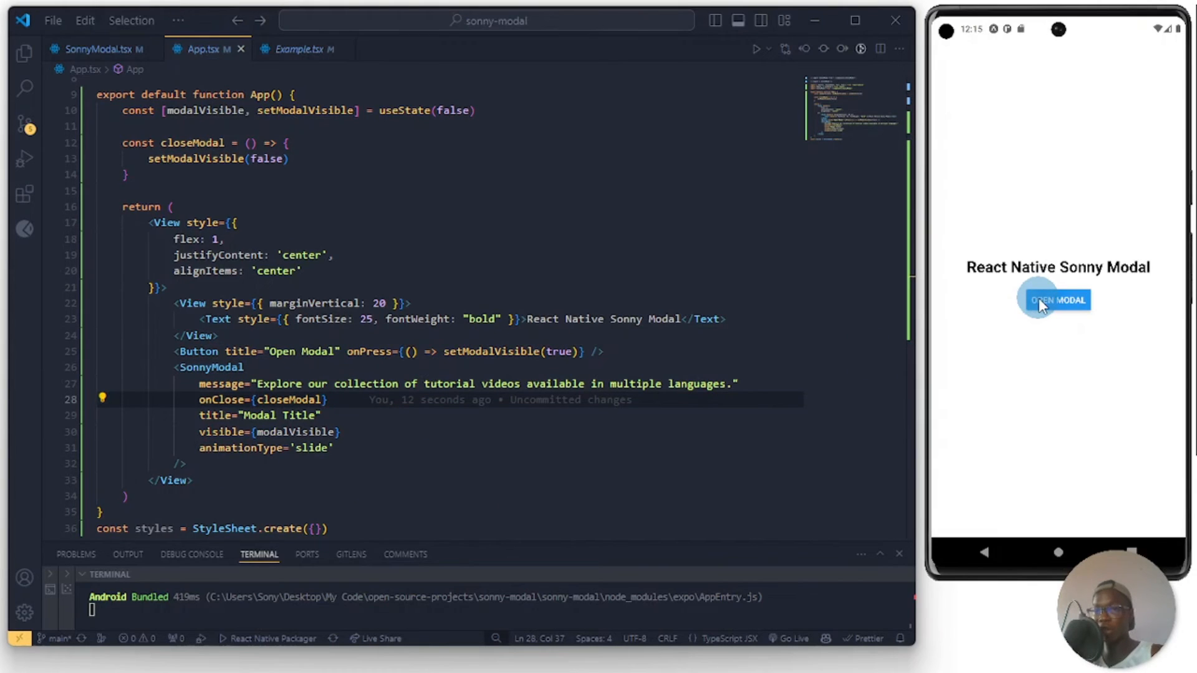
pyautogui.click(1056, 299)
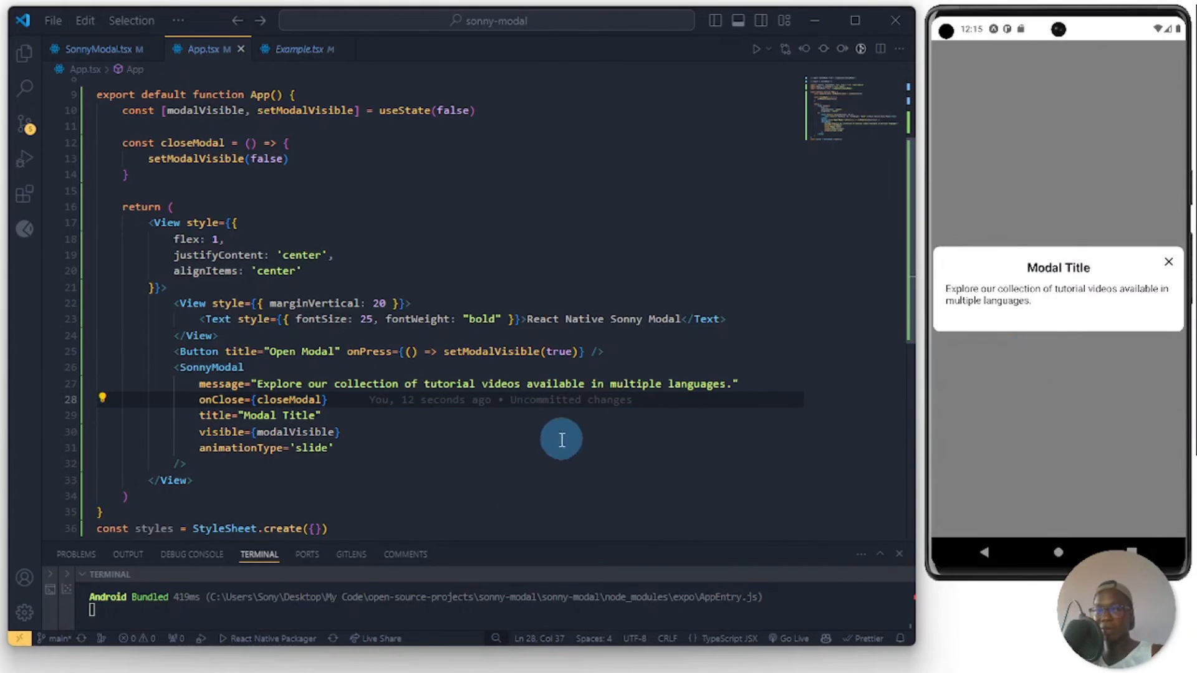
pyautogui.doubleClick(309, 447)
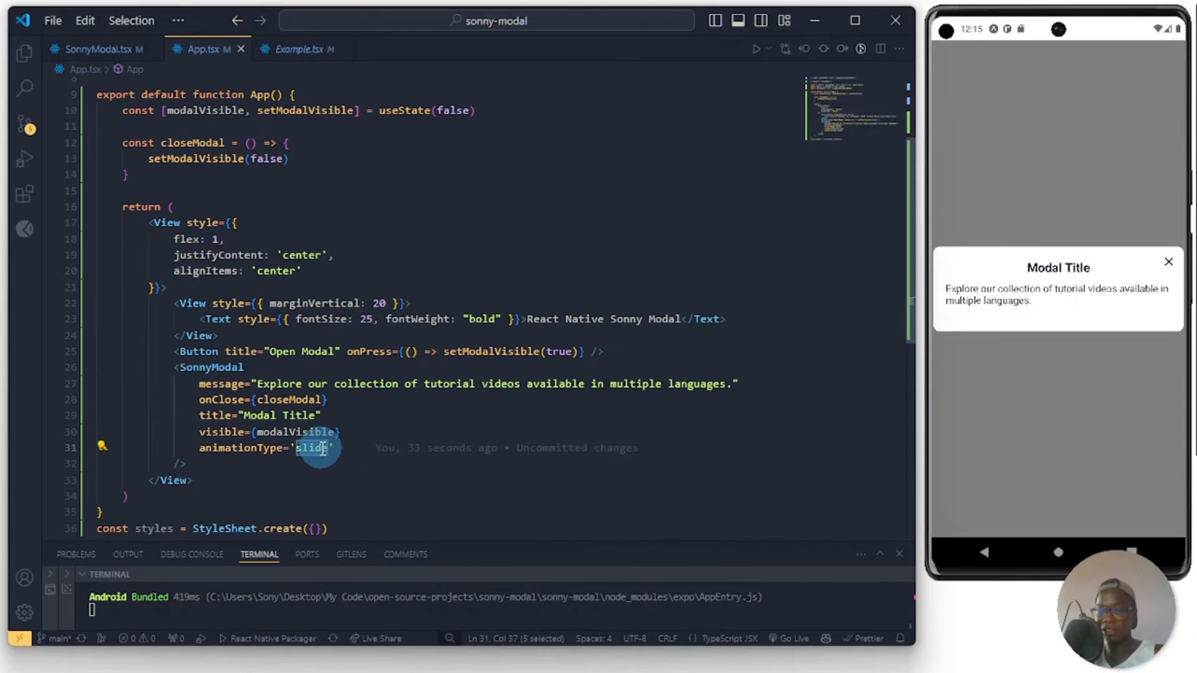
# - Change animationType to 'fade', reopen the modal to watch it fade in, and view SonnyModal.tsx's opacity animation
pyautogui.write('fade')
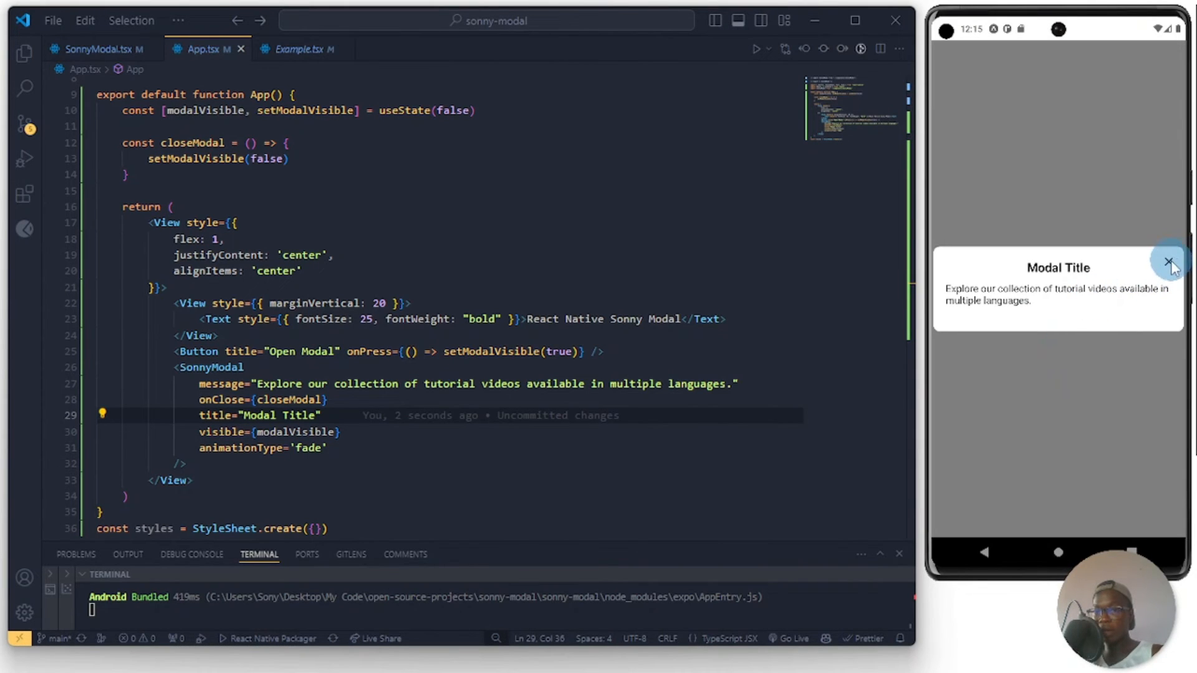
pyautogui.click(1168, 261)
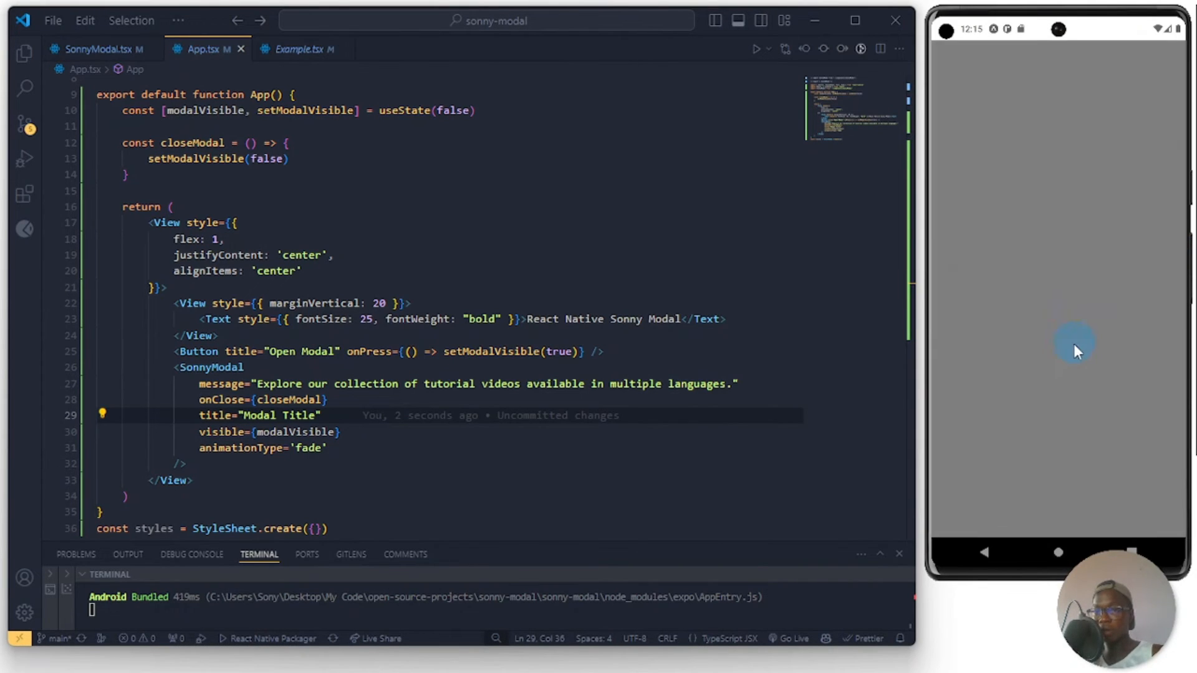
pyautogui.click(1073, 344)
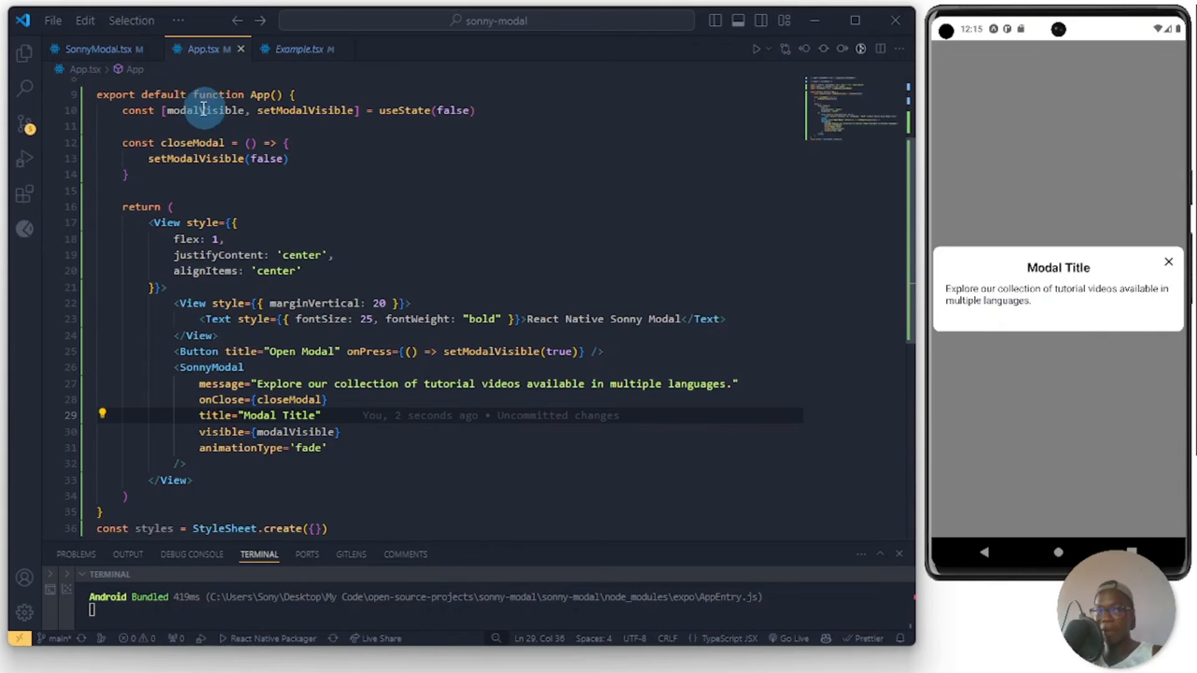
pyautogui.click(99, 49)
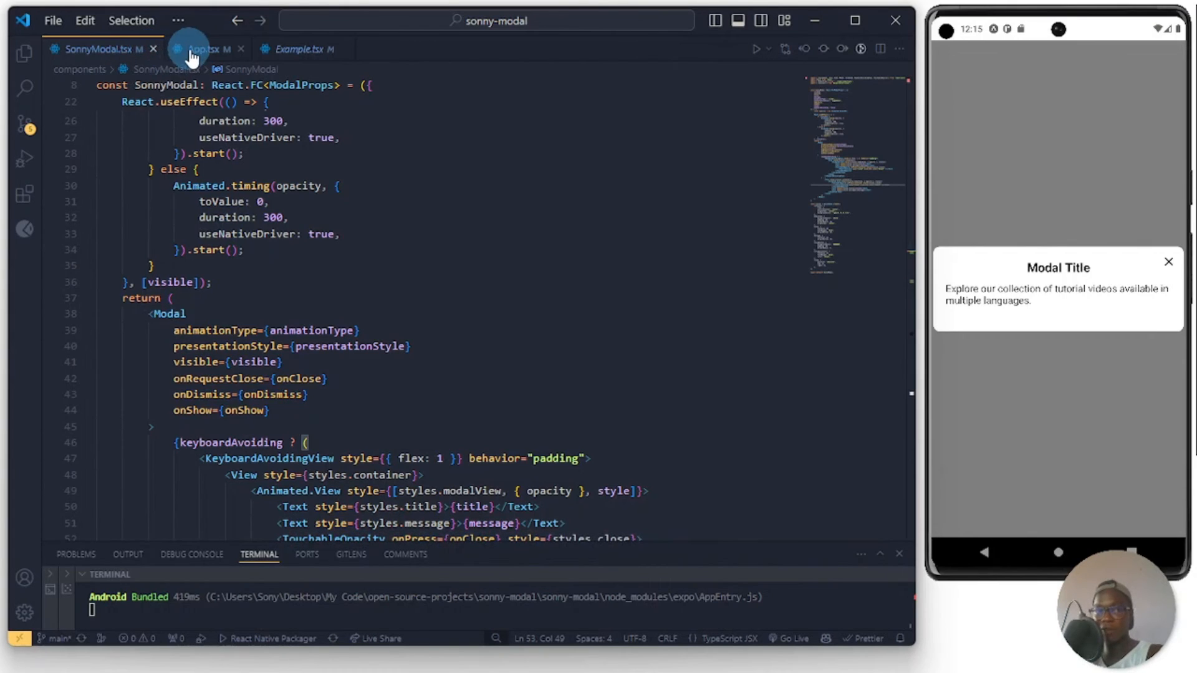
# - Return to App.tsx and add a new line after the StyleSheet.create styles definition
pyautogui.click(200, 49)
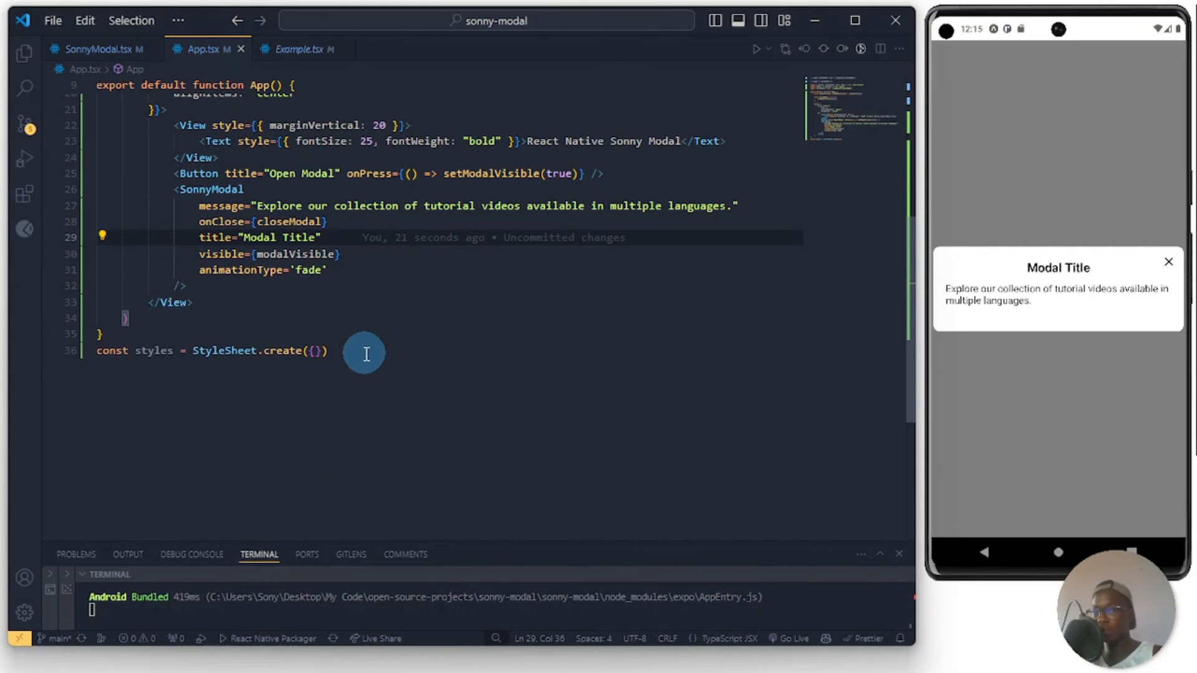
pyautogui.press('Enter')
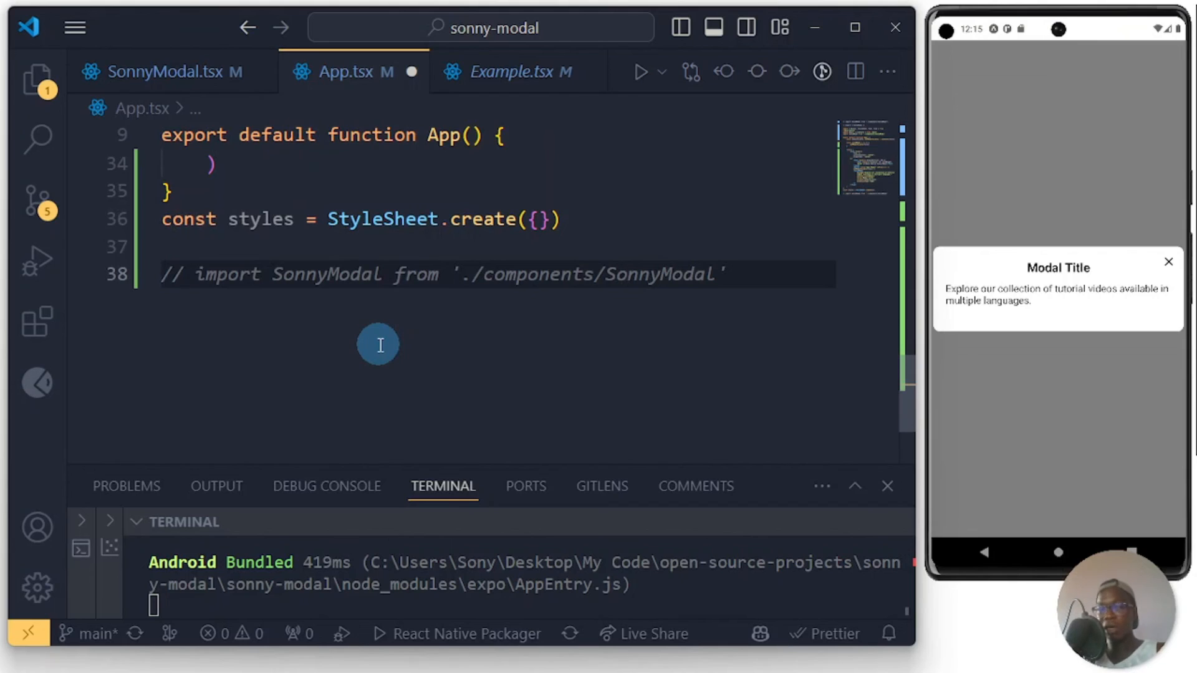
# - Add comments //npm version patch, //npm publish --access public and //npm publish --dry-run at the end of App.tsx
pyautogui.write('//npm version')
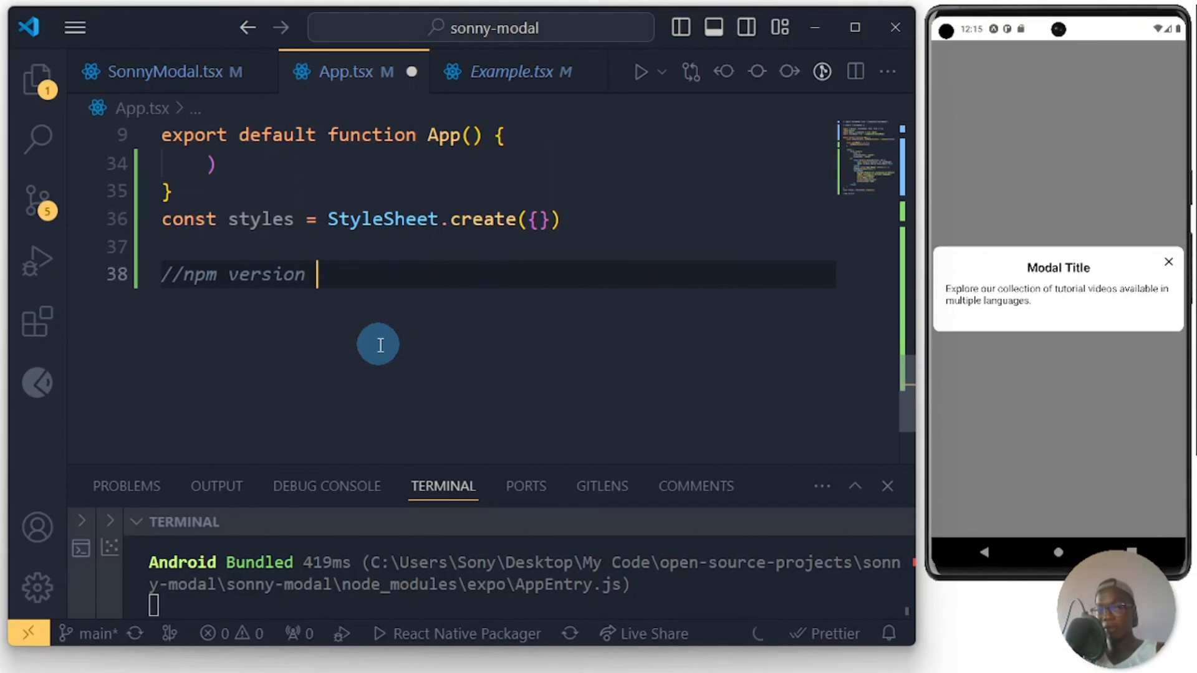
pyautogui.write('patch')
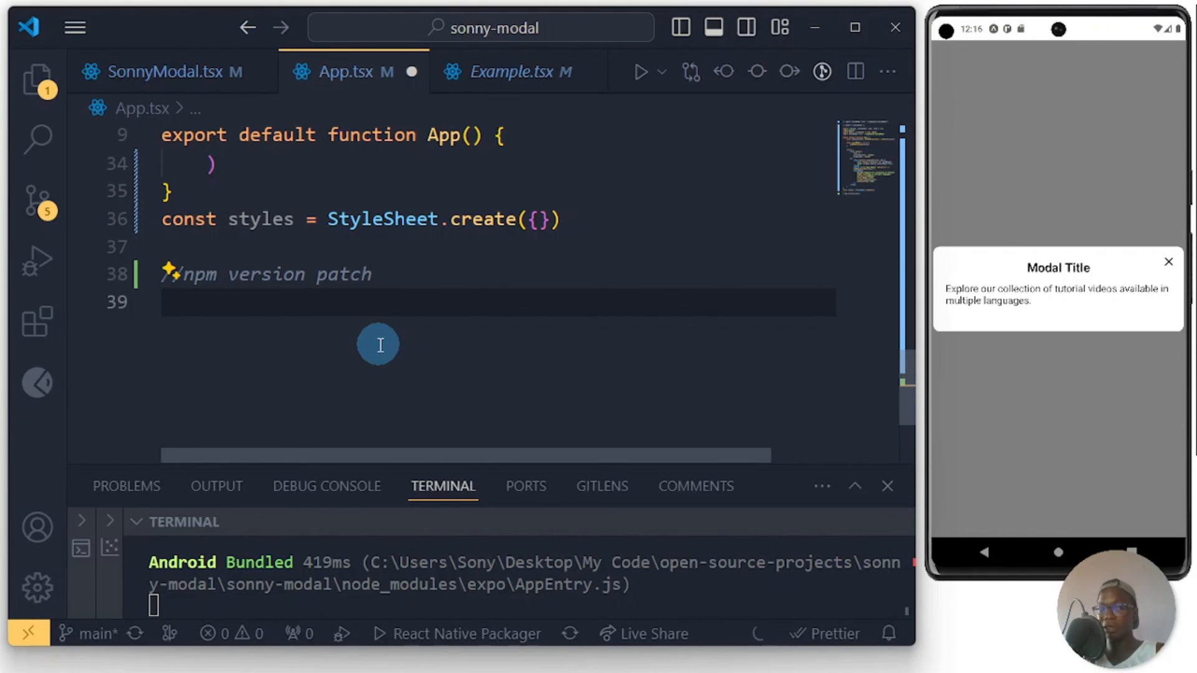
pyautogui.write('//npm publish --access public')
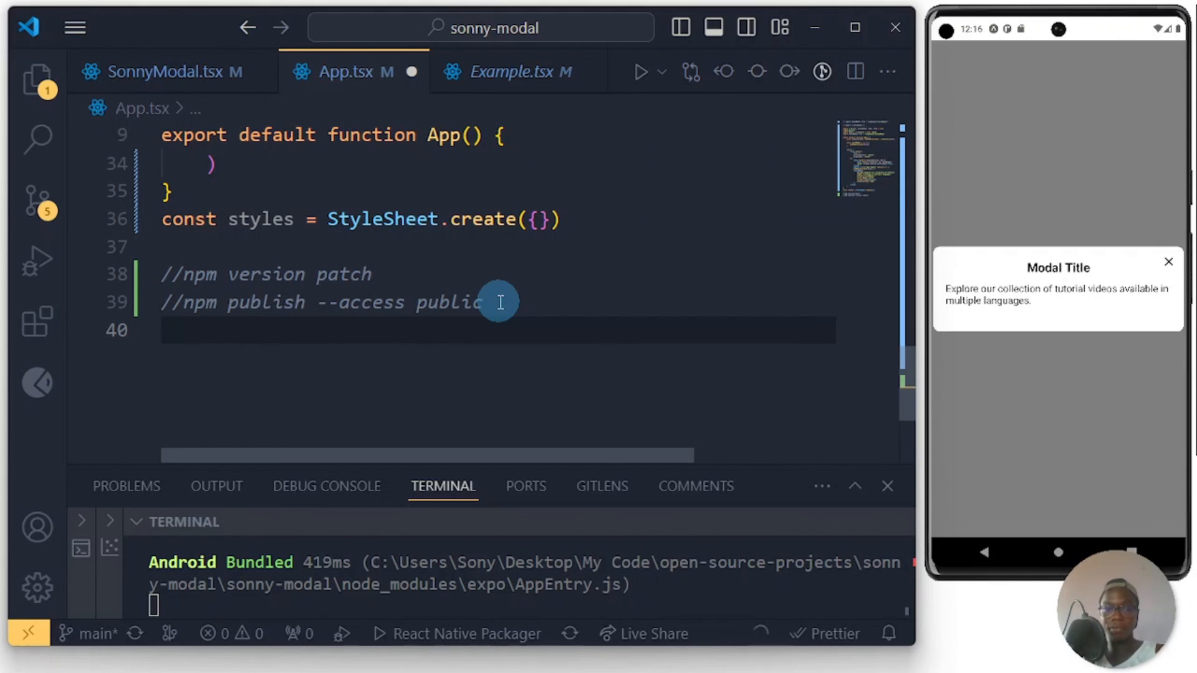
pyautogui.write('//npm pub')
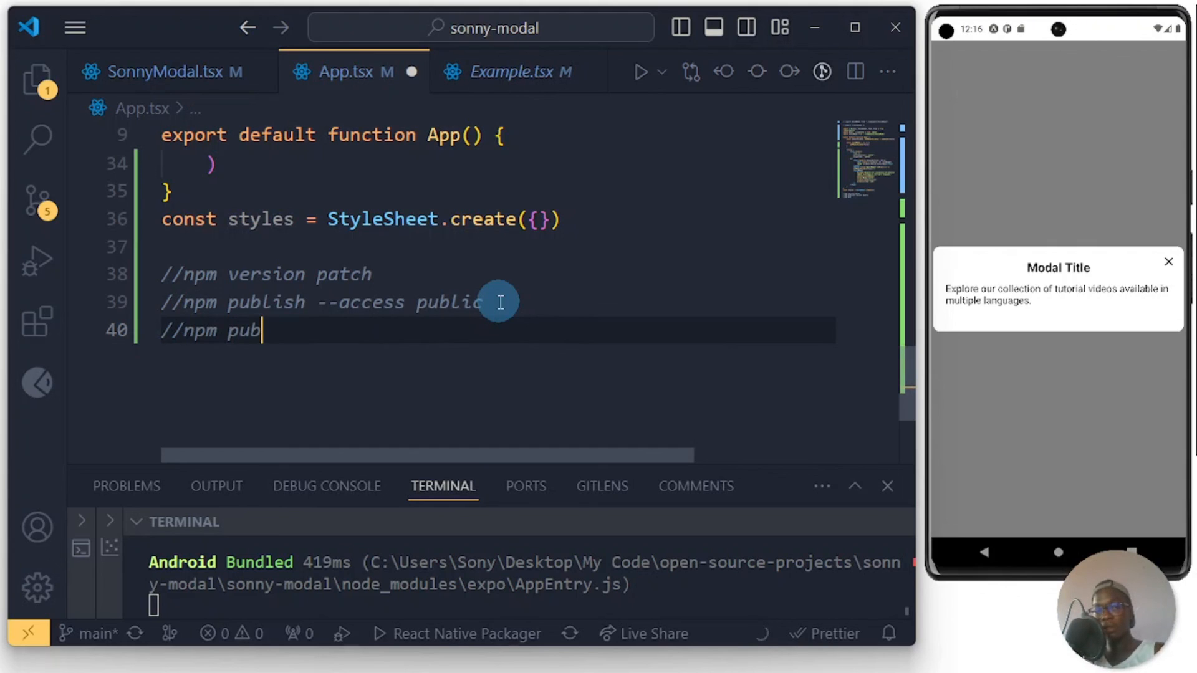
pyautogui.write('lish --dry-run')
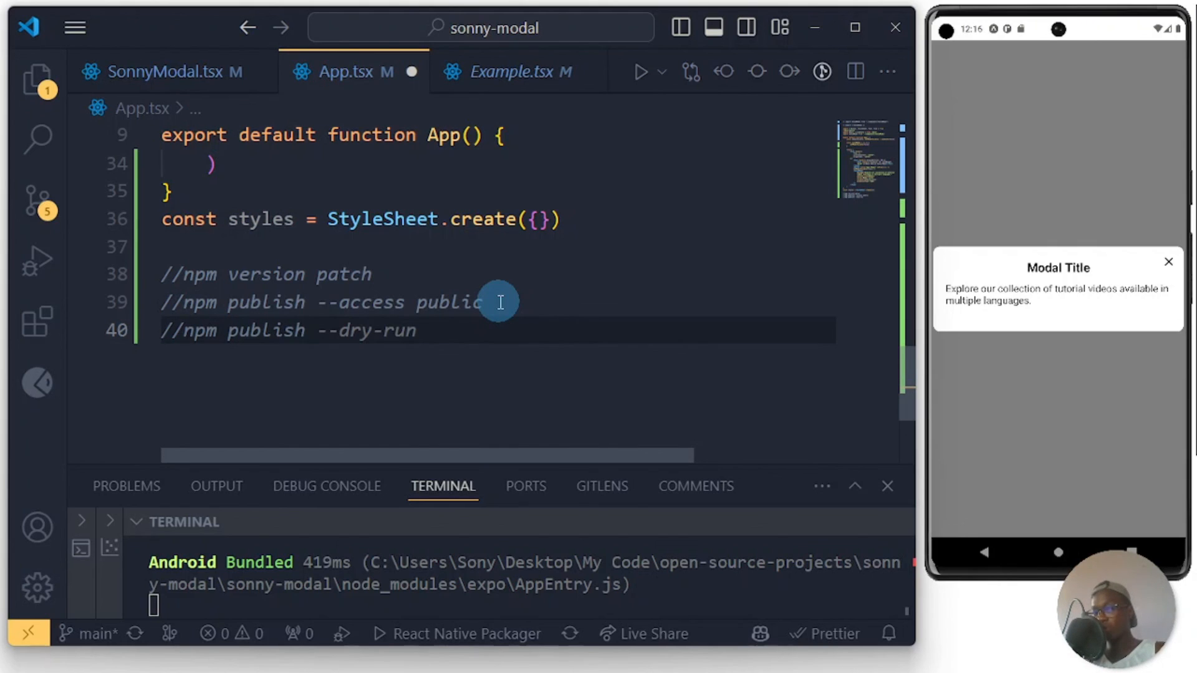